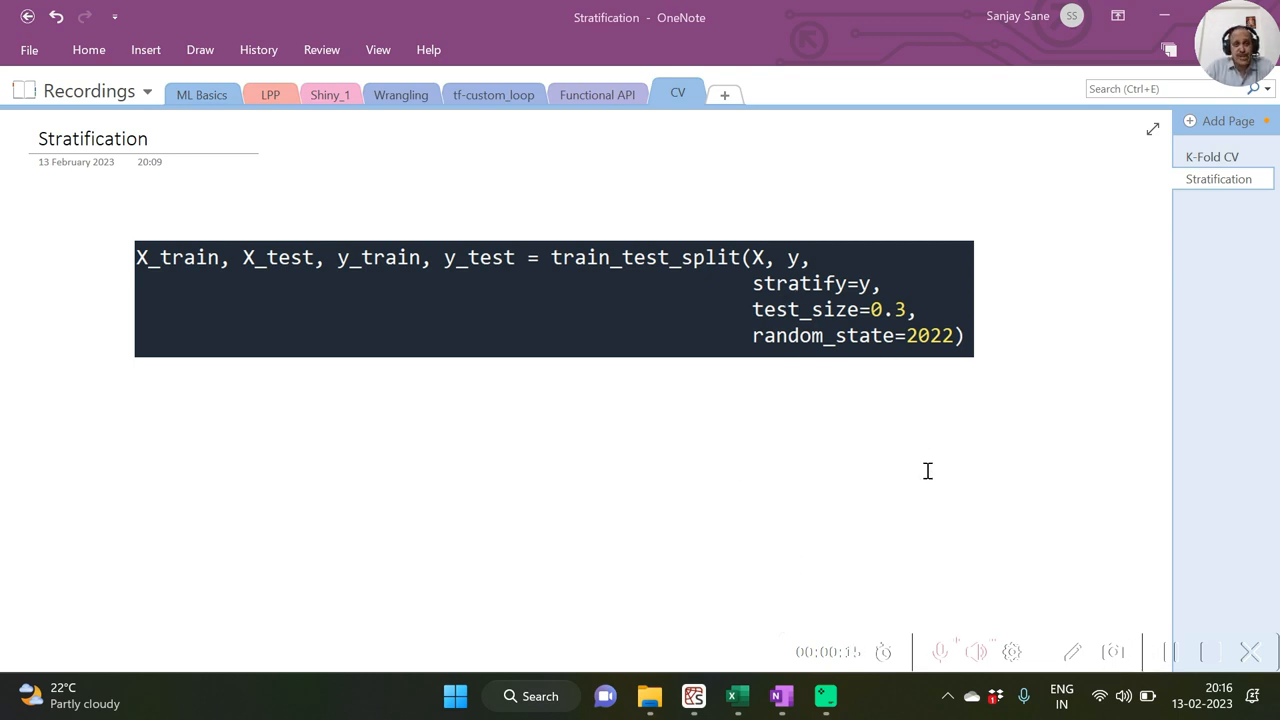
mouse_move(1180, 605)
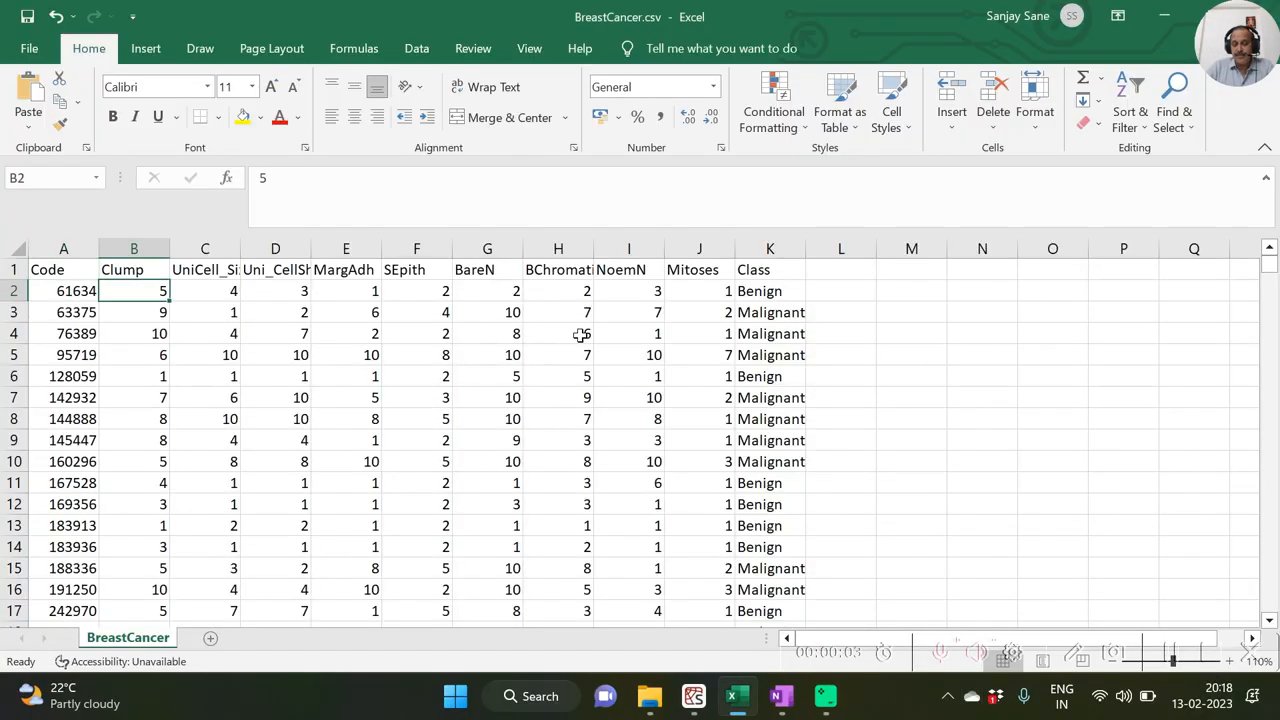
Step: Inspect a feature value and a record's Benign/Malignant Class value in the BreastCancer.csv worksheet
left_click(558, 333)
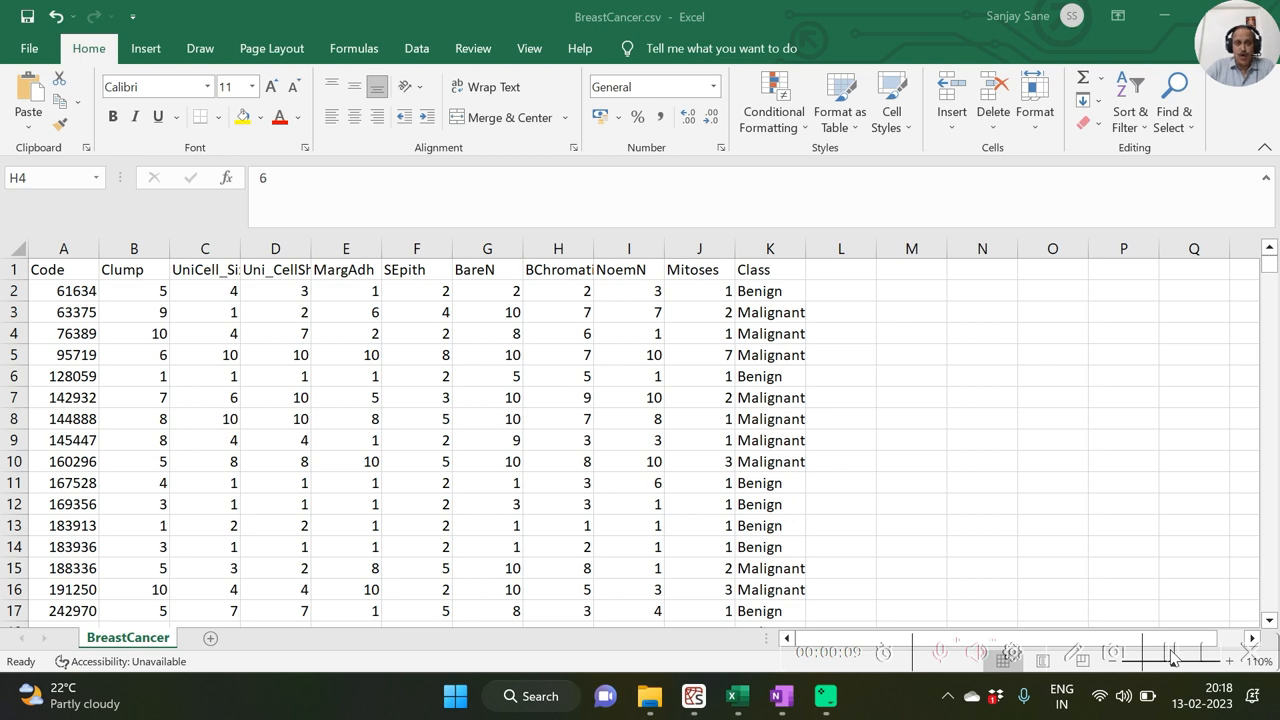
left_click(558, 333)
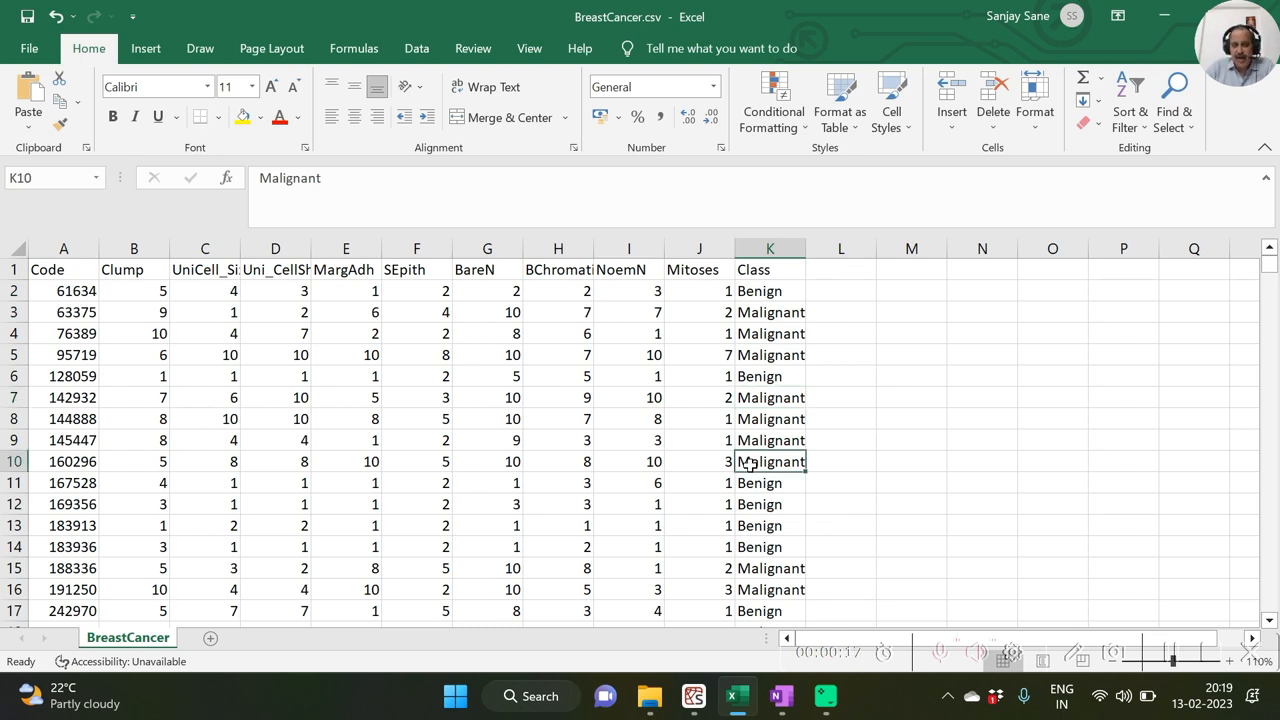
mouse_move(784, 517)
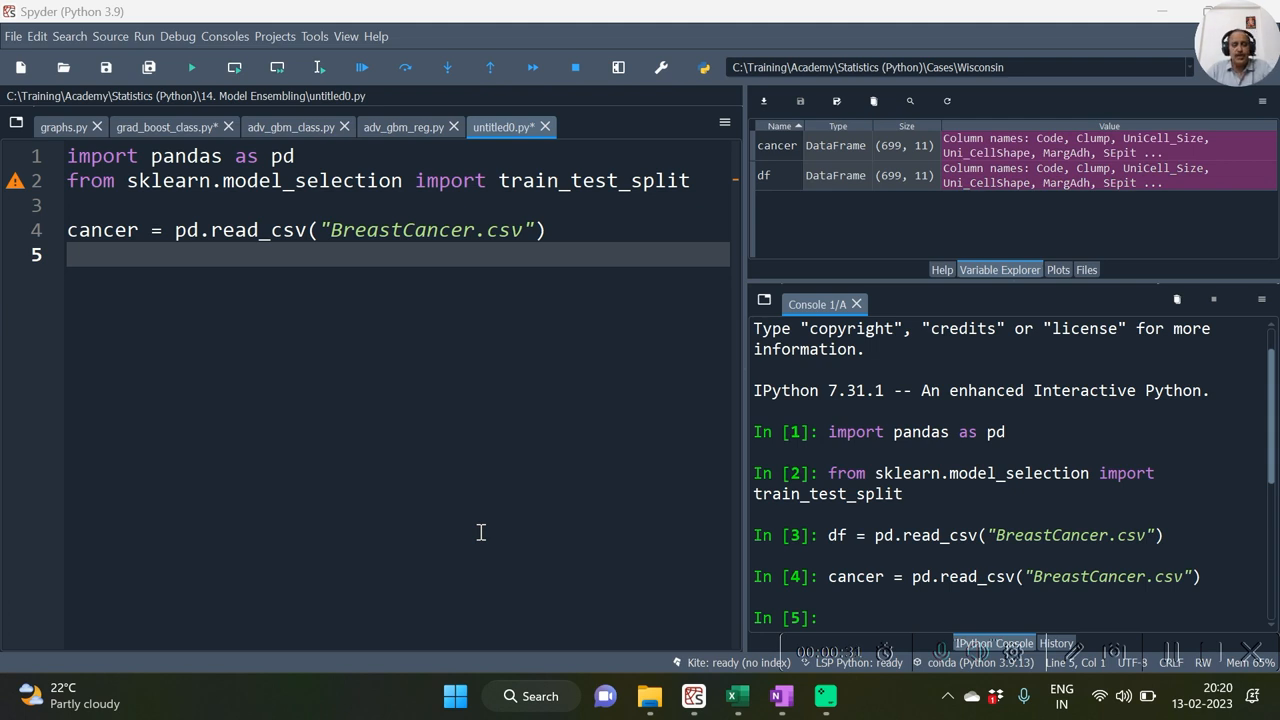
mouse_move(270, 358)
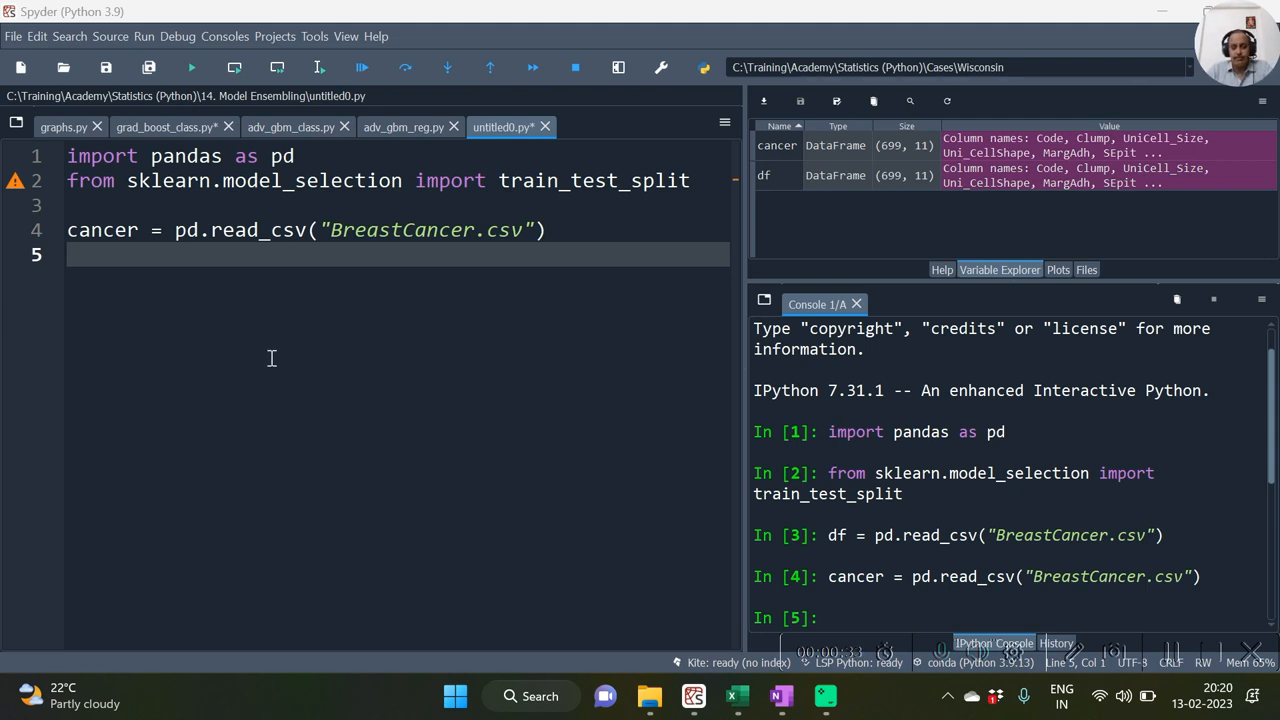
Step: Add print(cancer.columns) to the script and select the cancer data frame in Variable Explorer
type("print(cancer.columns)")
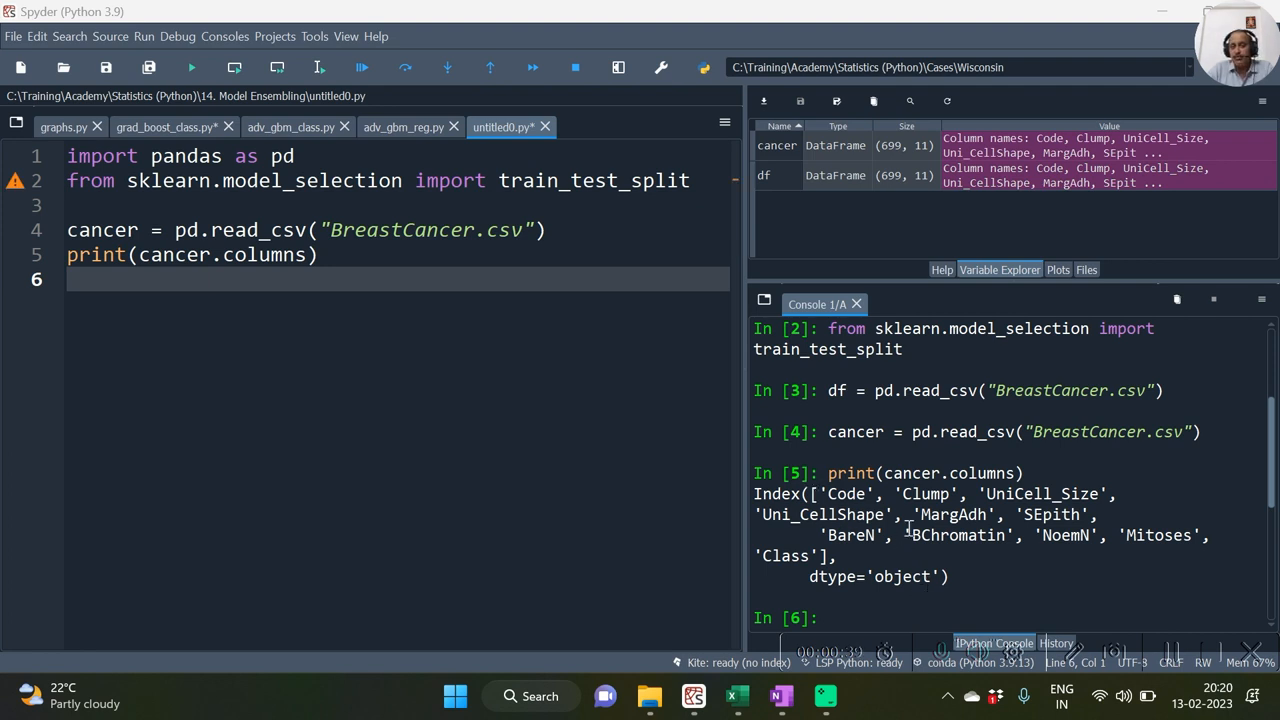
left_click(778, 145)
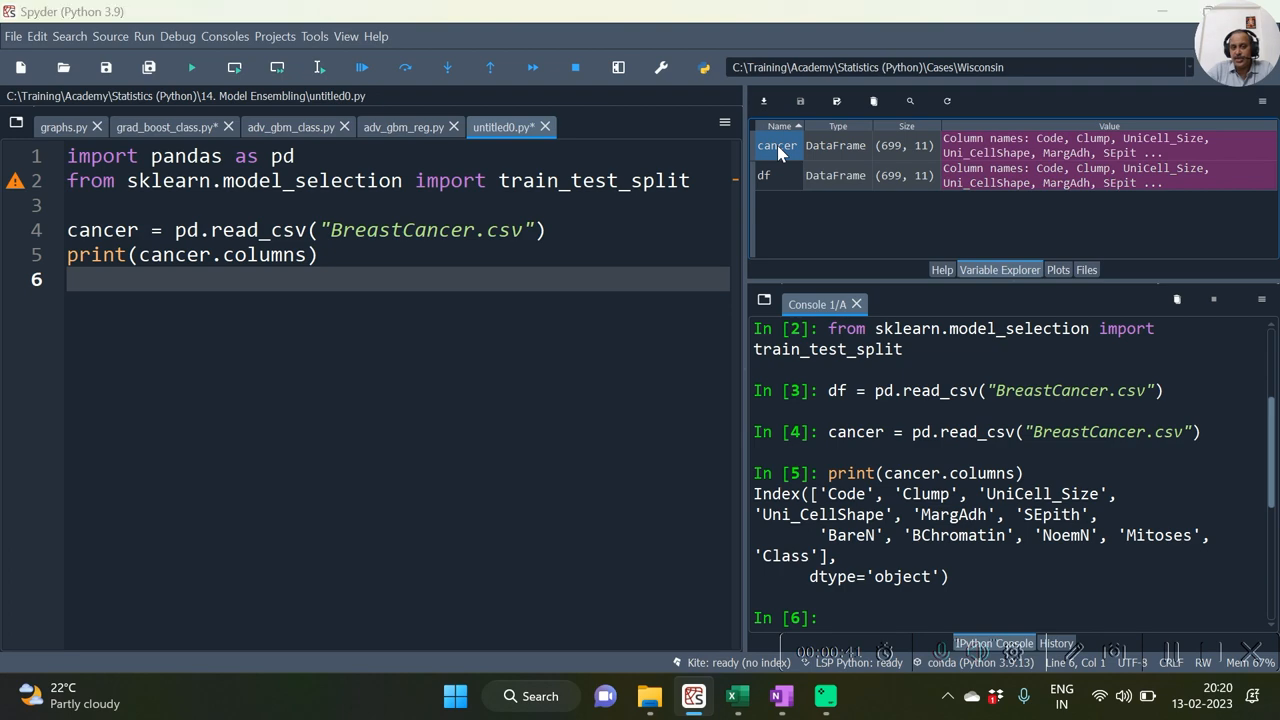
Step: View the 699×11 cancer DataFrame in the data viewer, close it, and reopen it
double_click(778, 145)
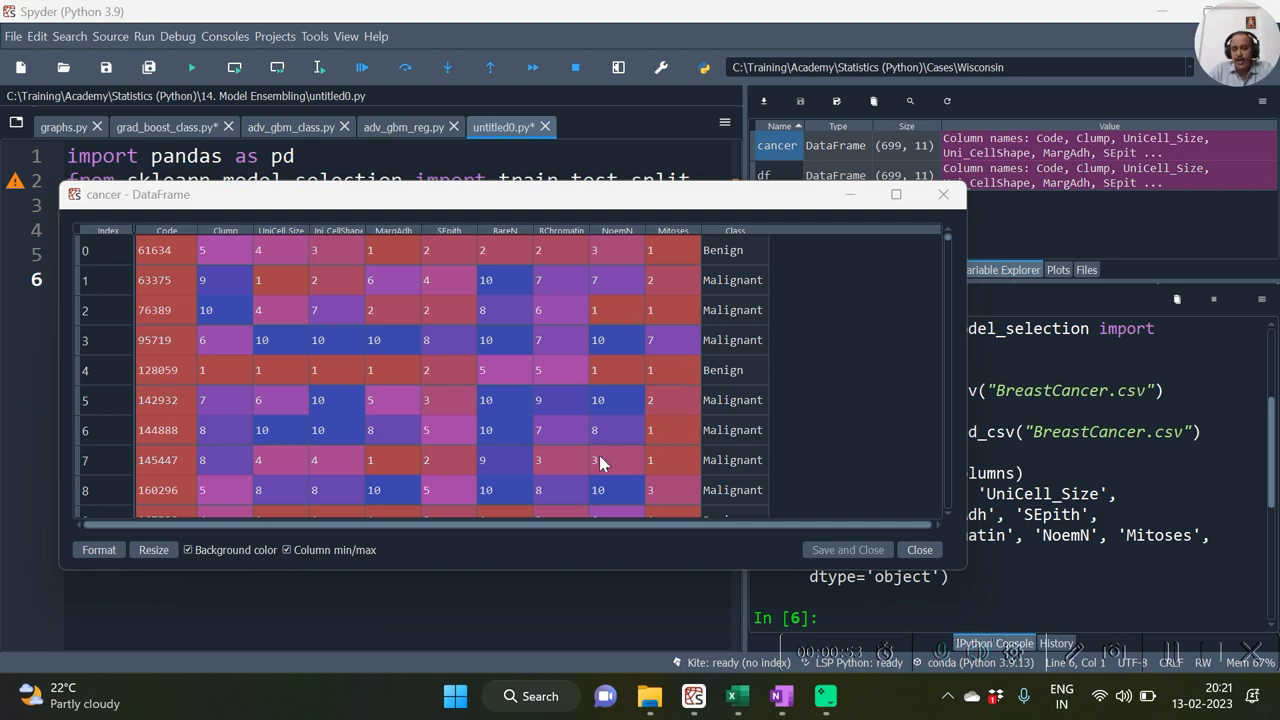
mouse_move(728, 229)
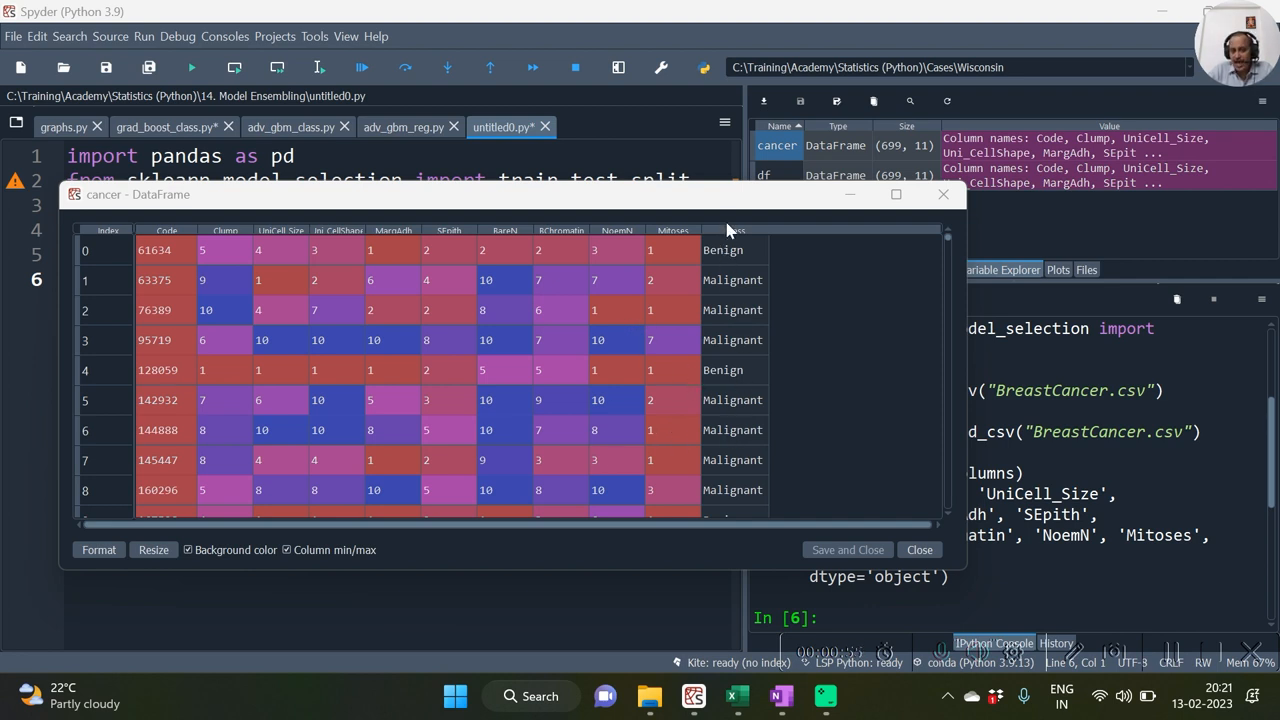
mouse_move(733, 437)
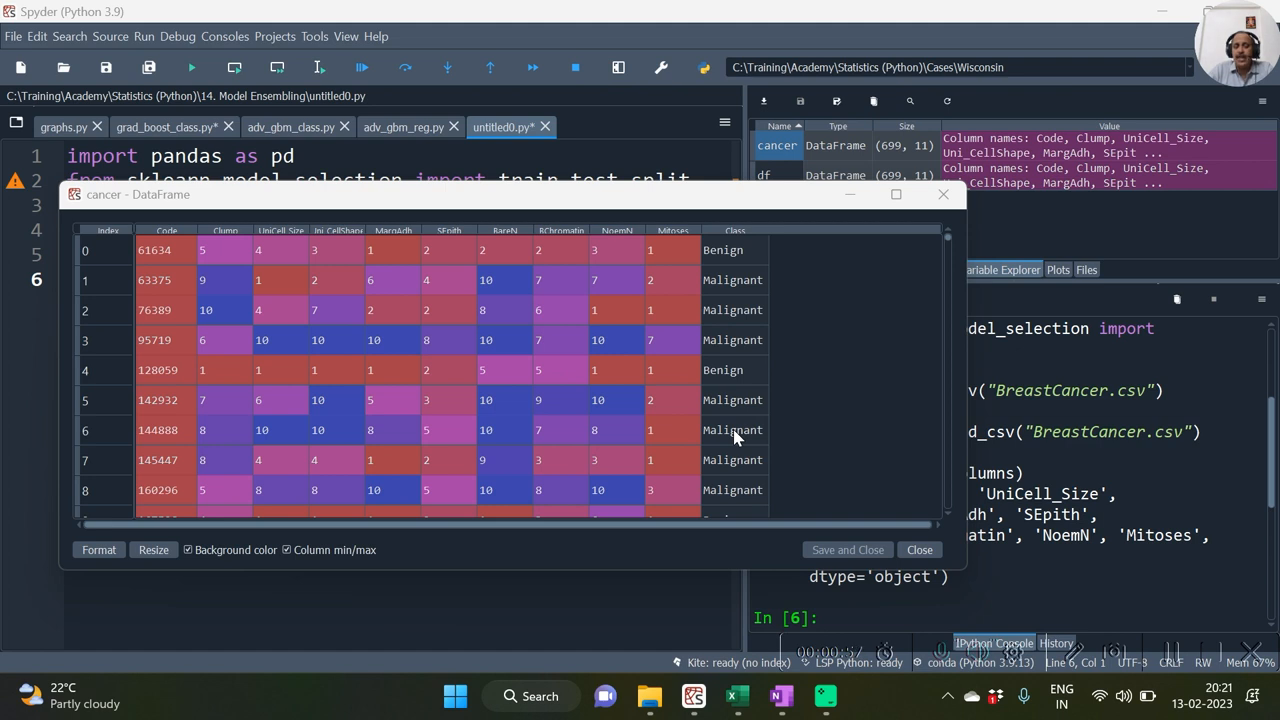
mouse_move(648, 243)
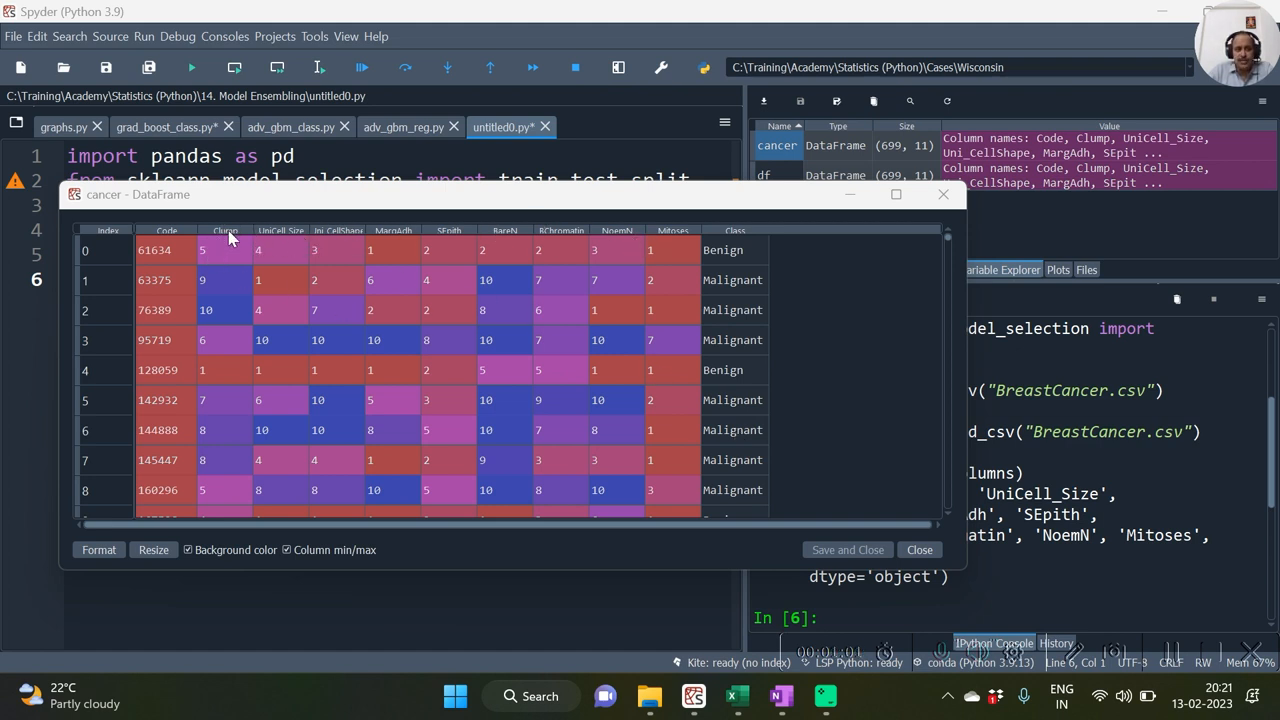
mouse_move(670, 243)
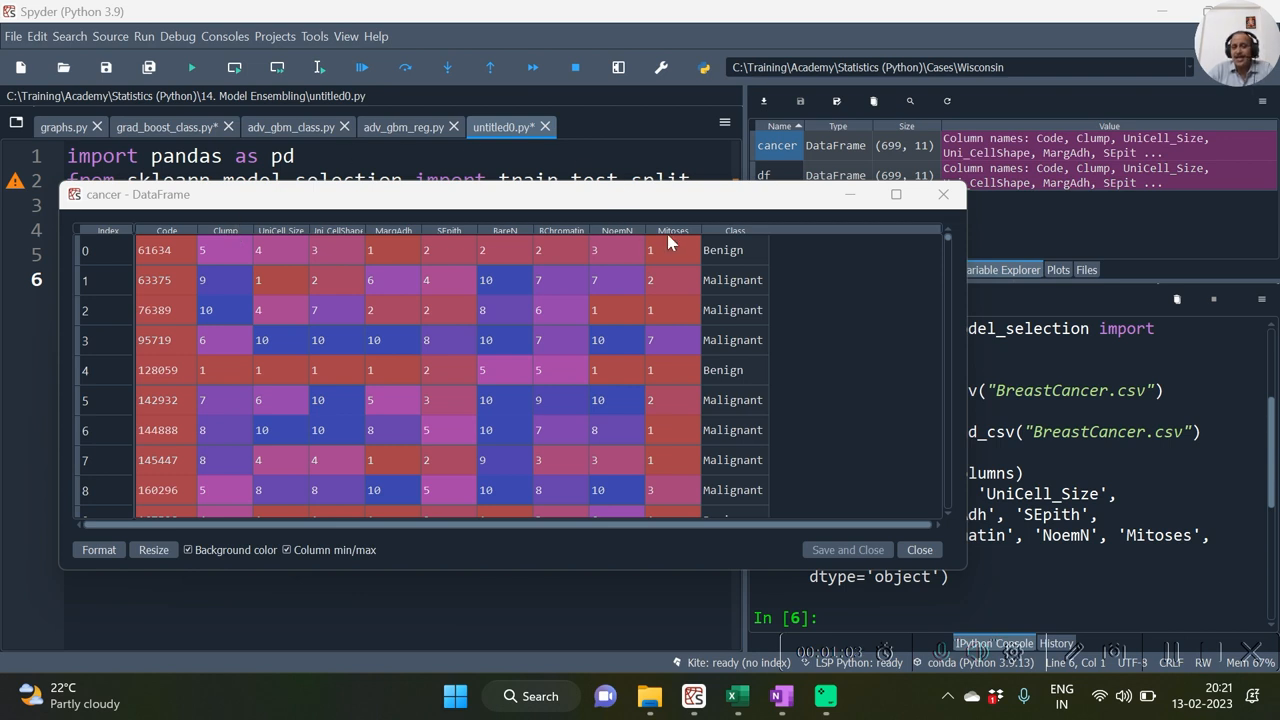
mouse_move(668, 228)
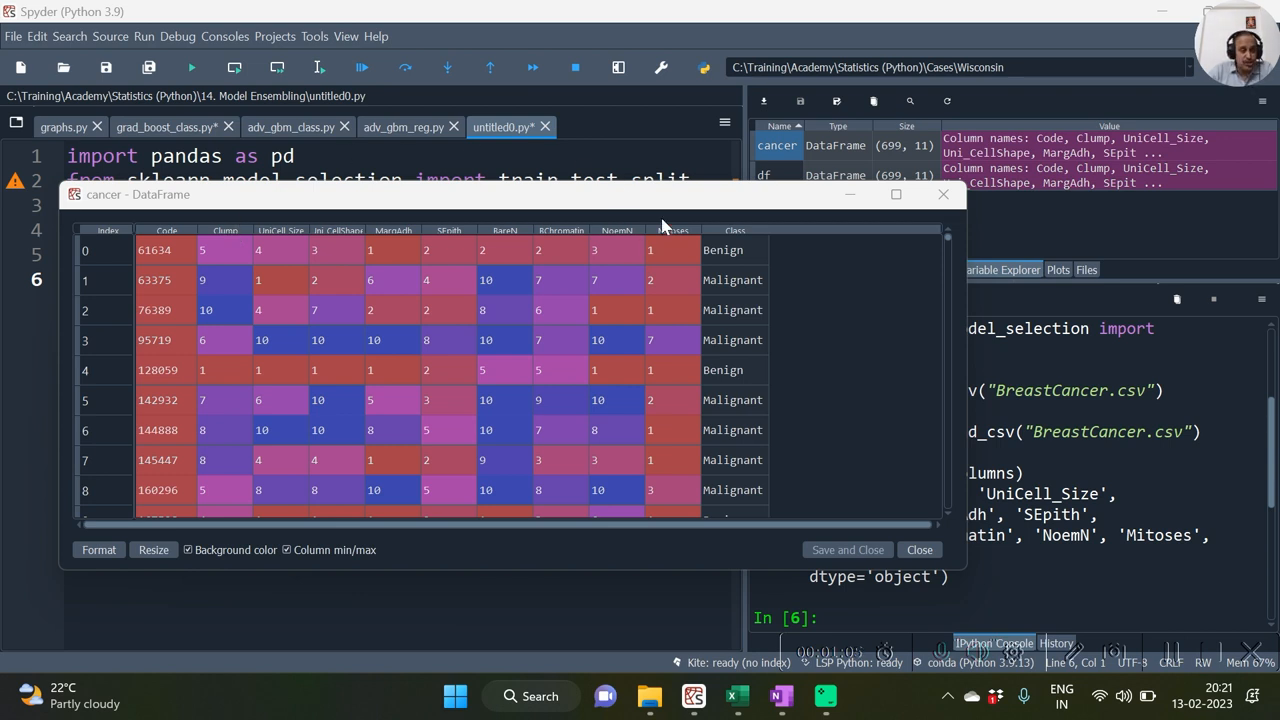
mouse_move(243, 378)
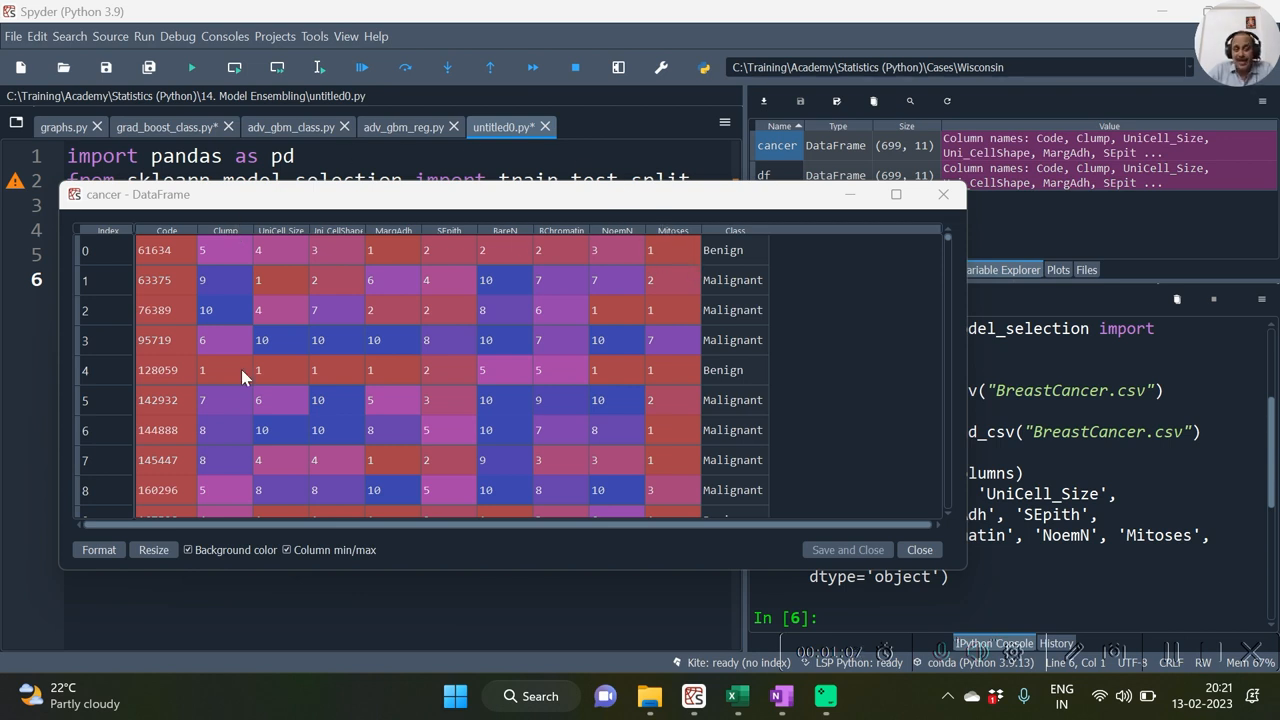
mouse_move(302, 468)
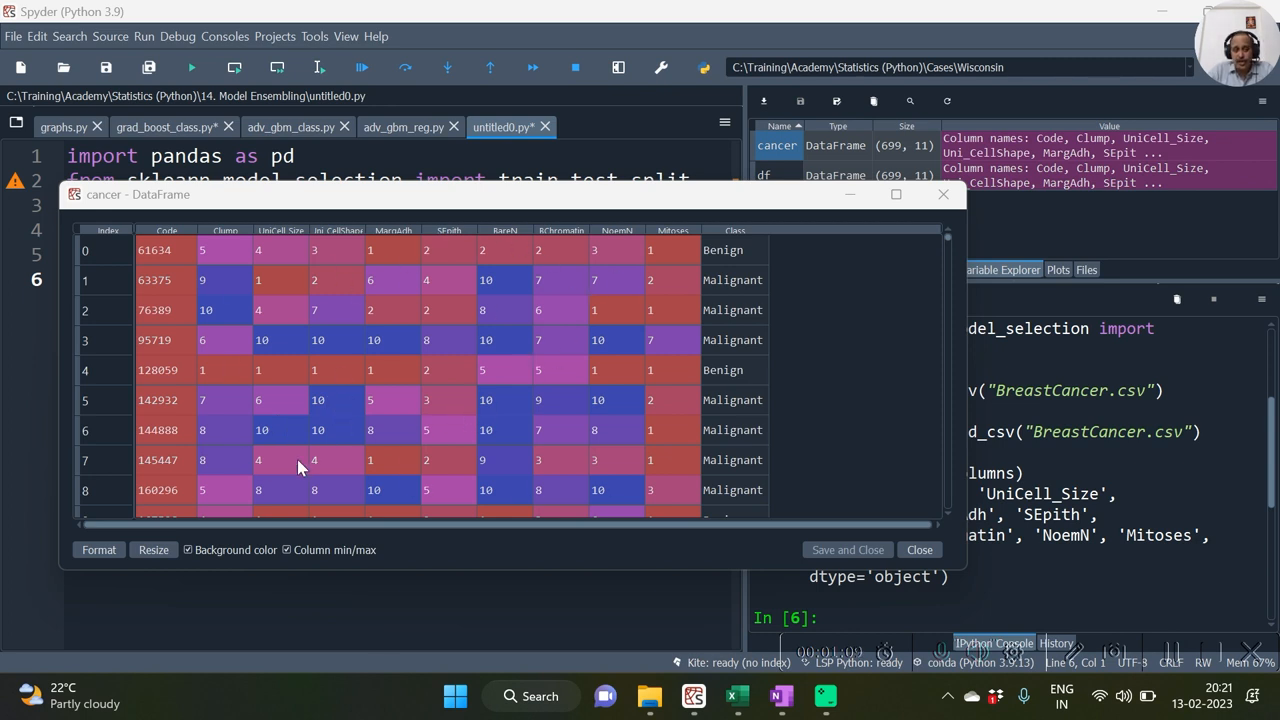
mouse_move(737, 438)
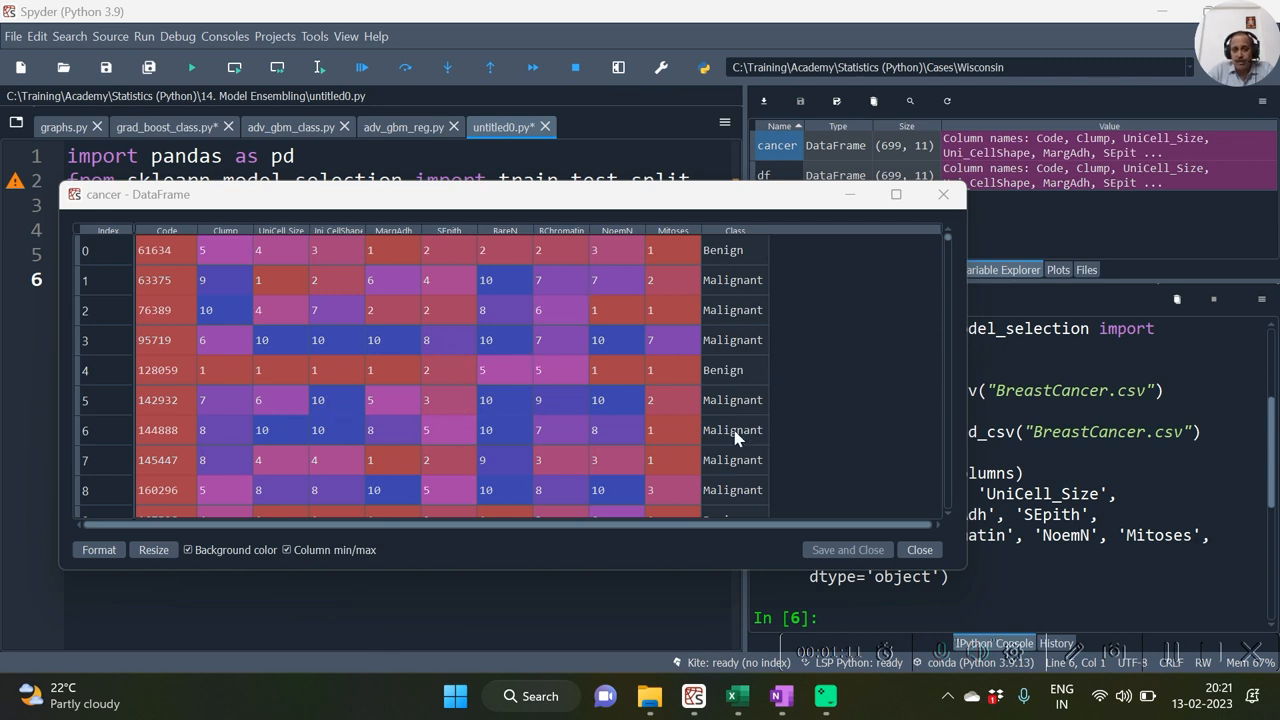
left_click(917, 549)
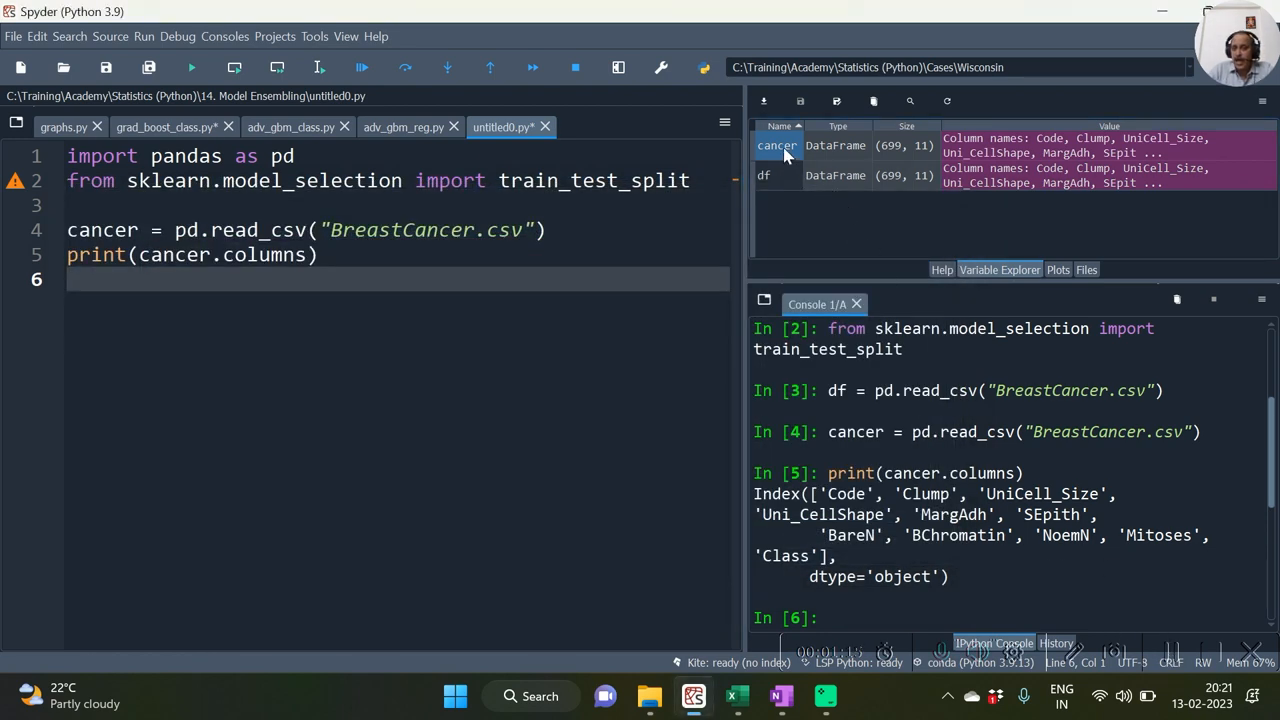
double_click(777, 145)
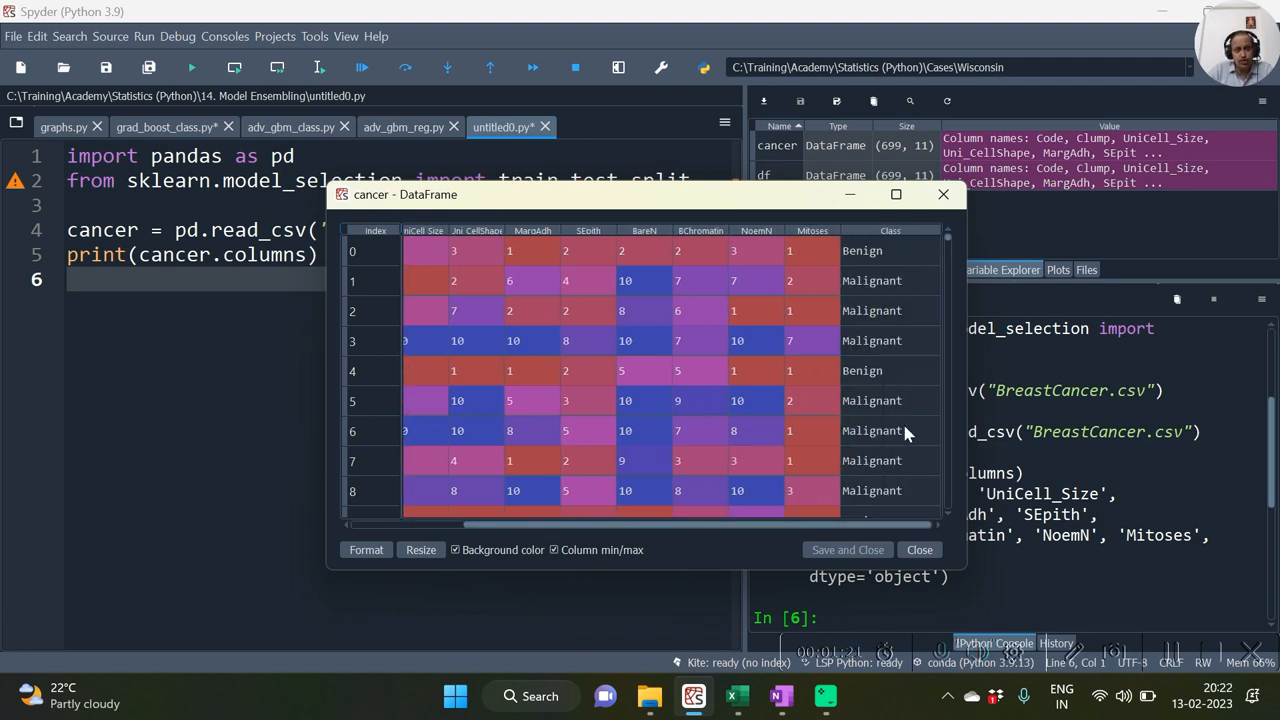
mouse_move(938, 524)
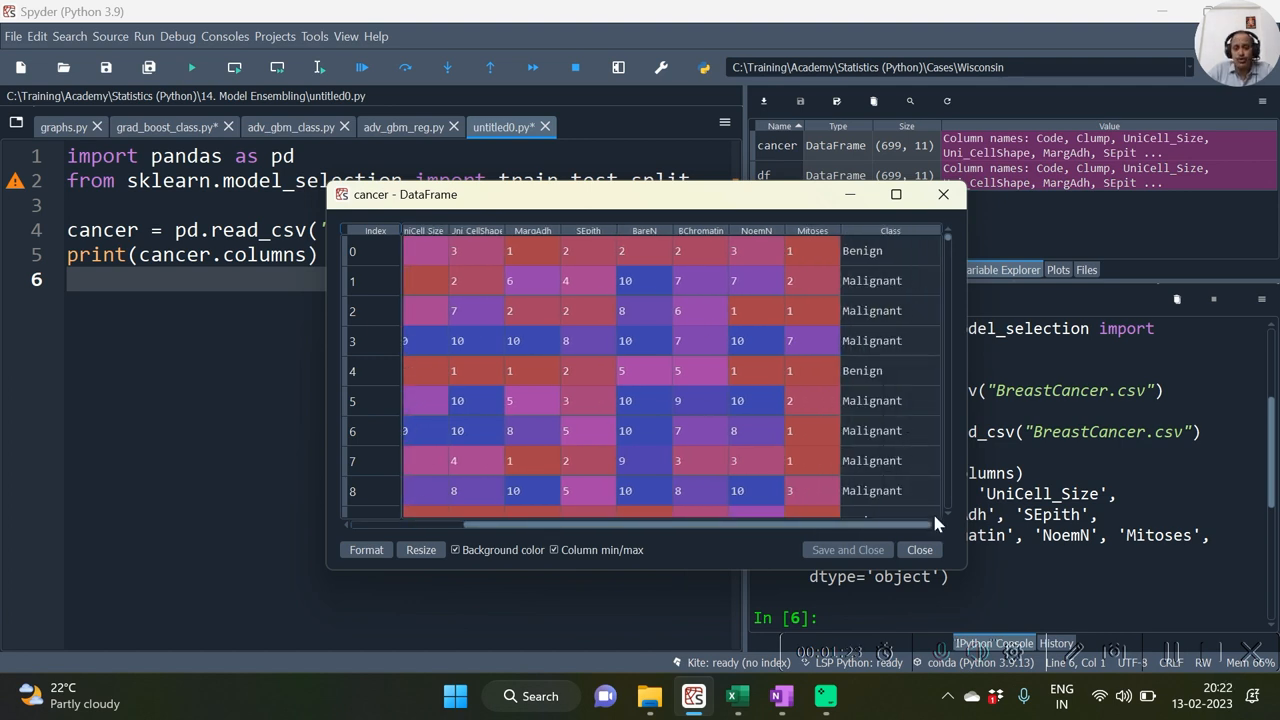
mouse_move(870, 455)
type("X = cancer.drop(['Code', 'Class'], axis=1")
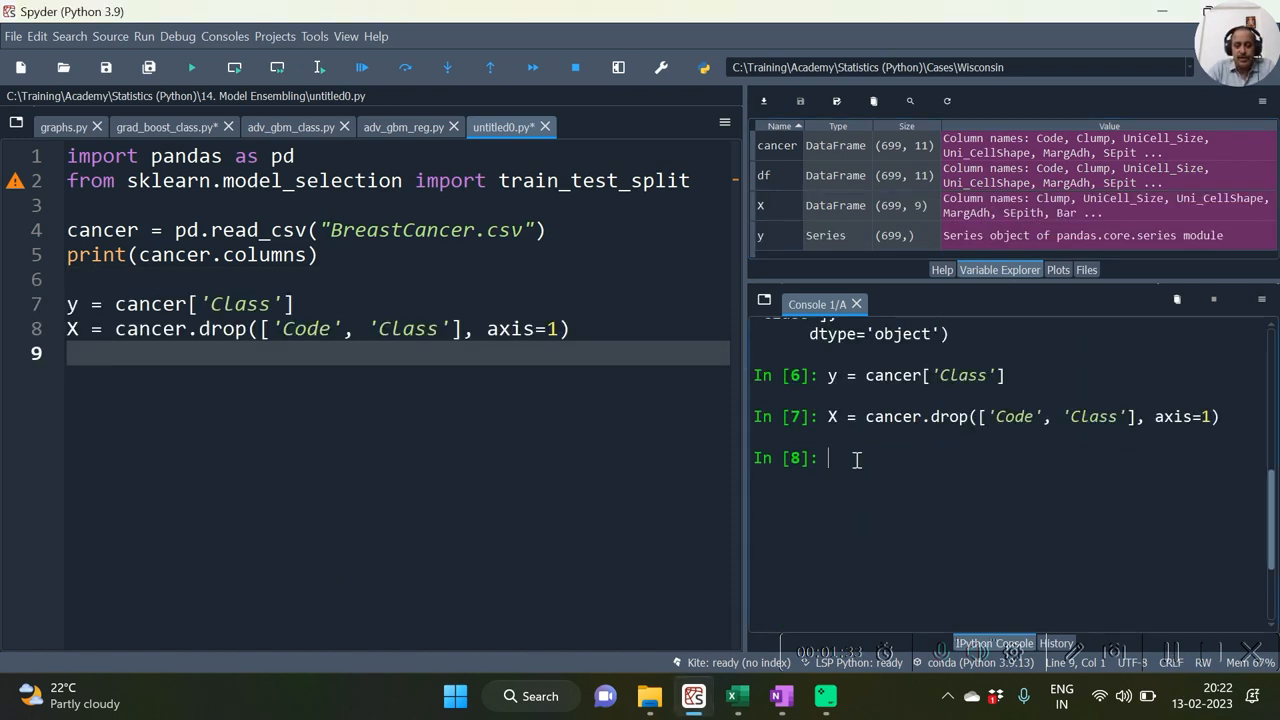
Step: Start typing X.columns to check which columns remain in X
type("X.colu")
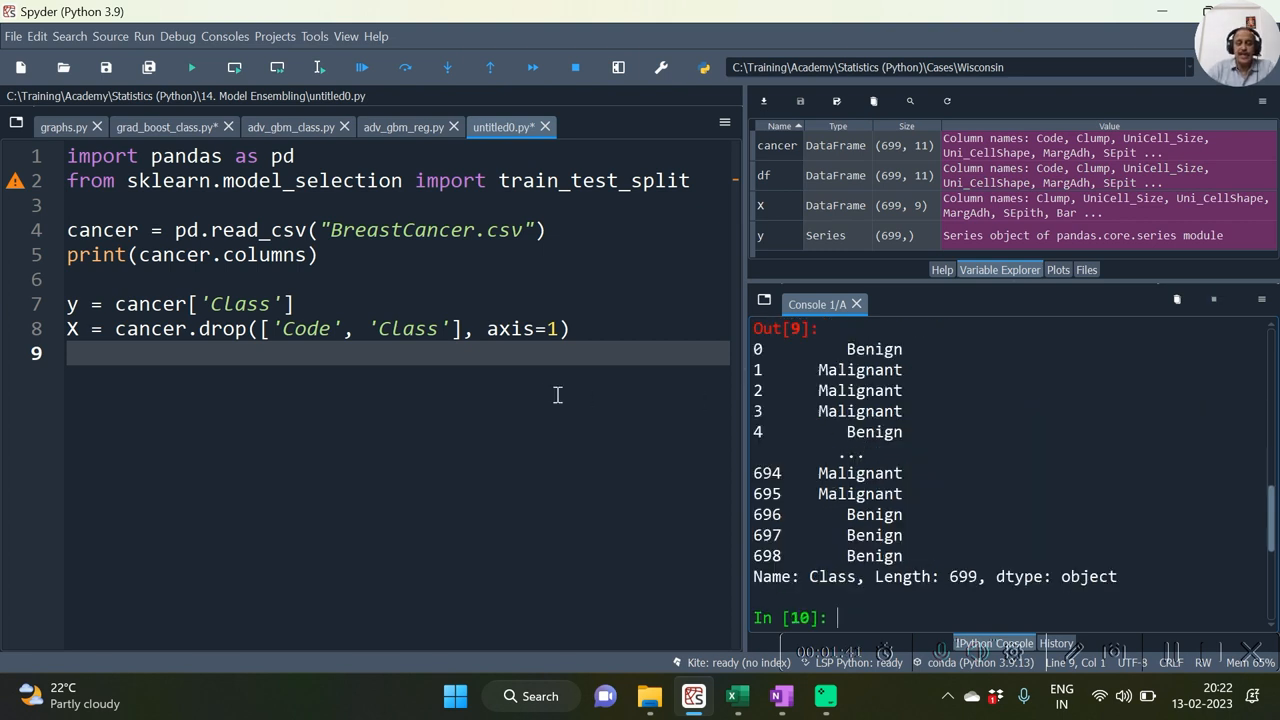
mouse_move(797, 541)
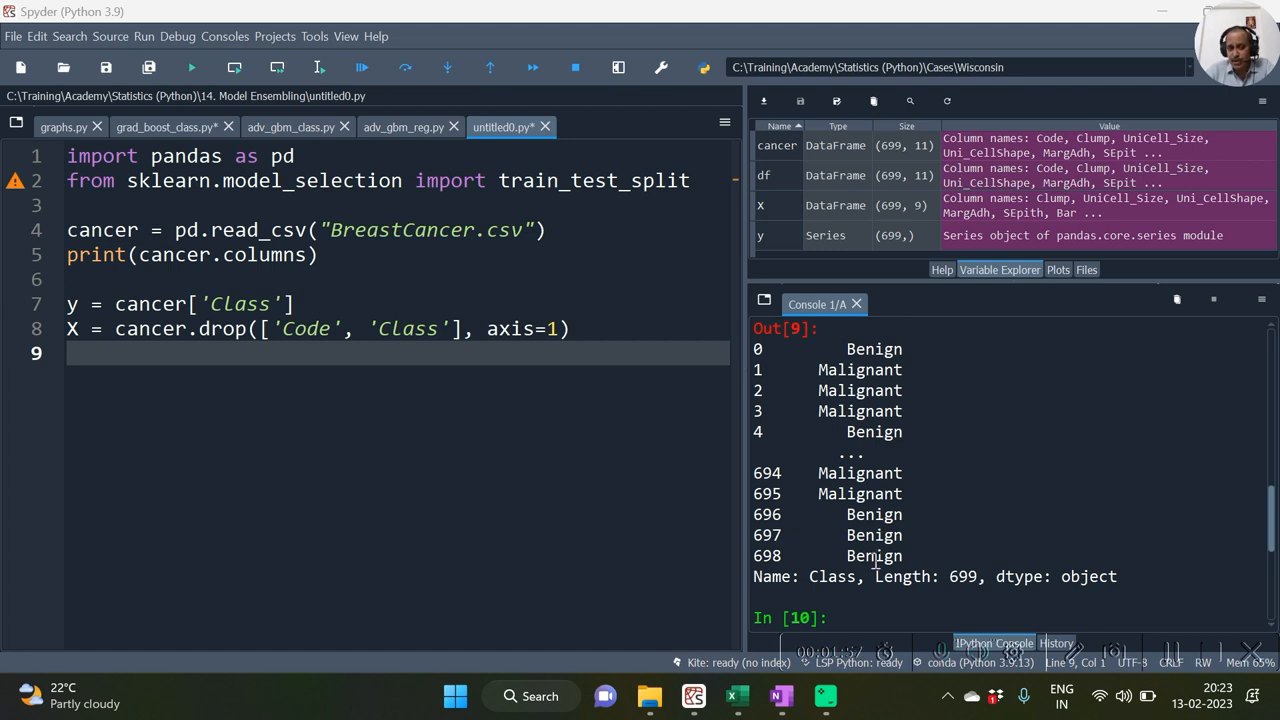
mouse_move(987, 588)
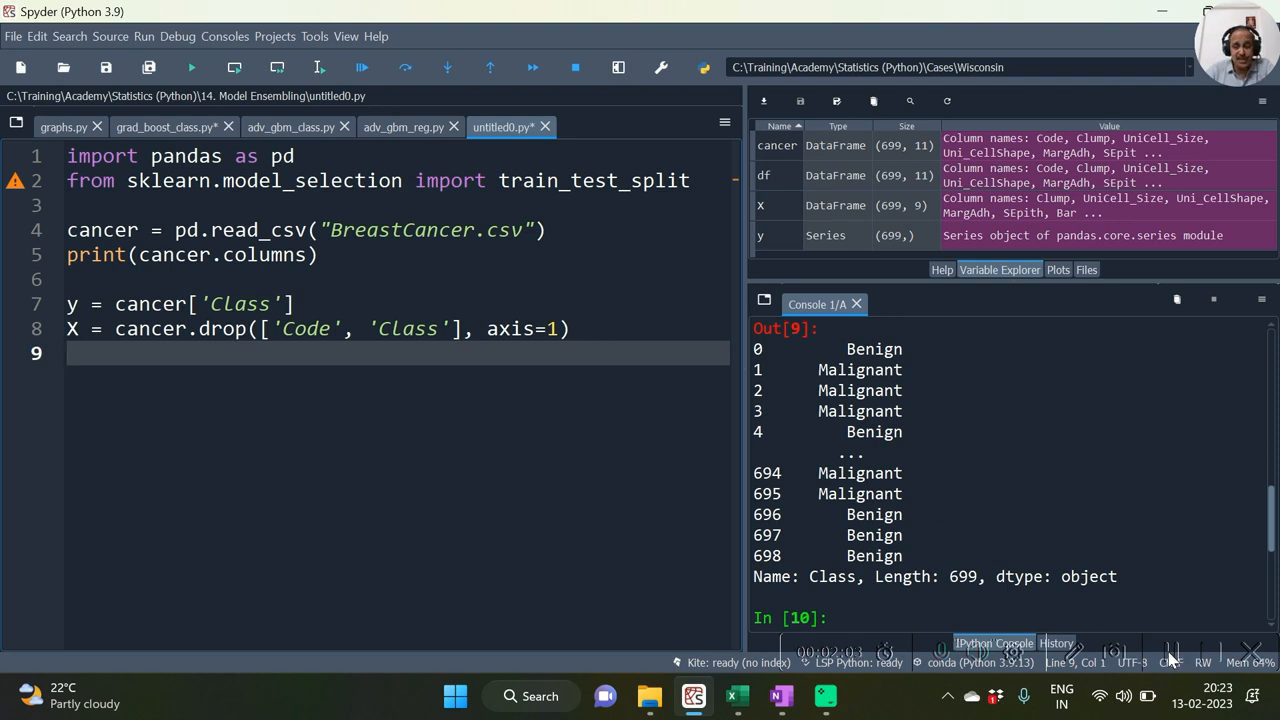
Step: Add y.value_counts() and highlight the 458 Benign and 241 Malignant counts in the console
type("y.value_counts()")
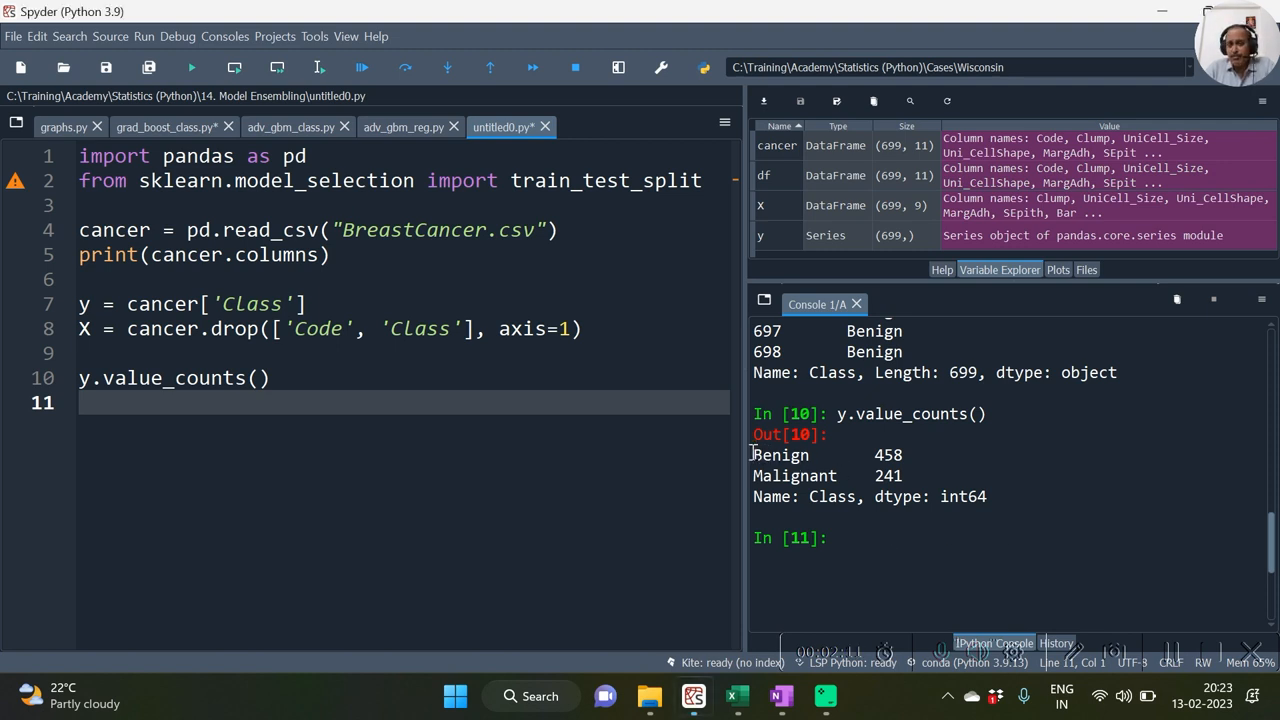
double_click(800, 455)
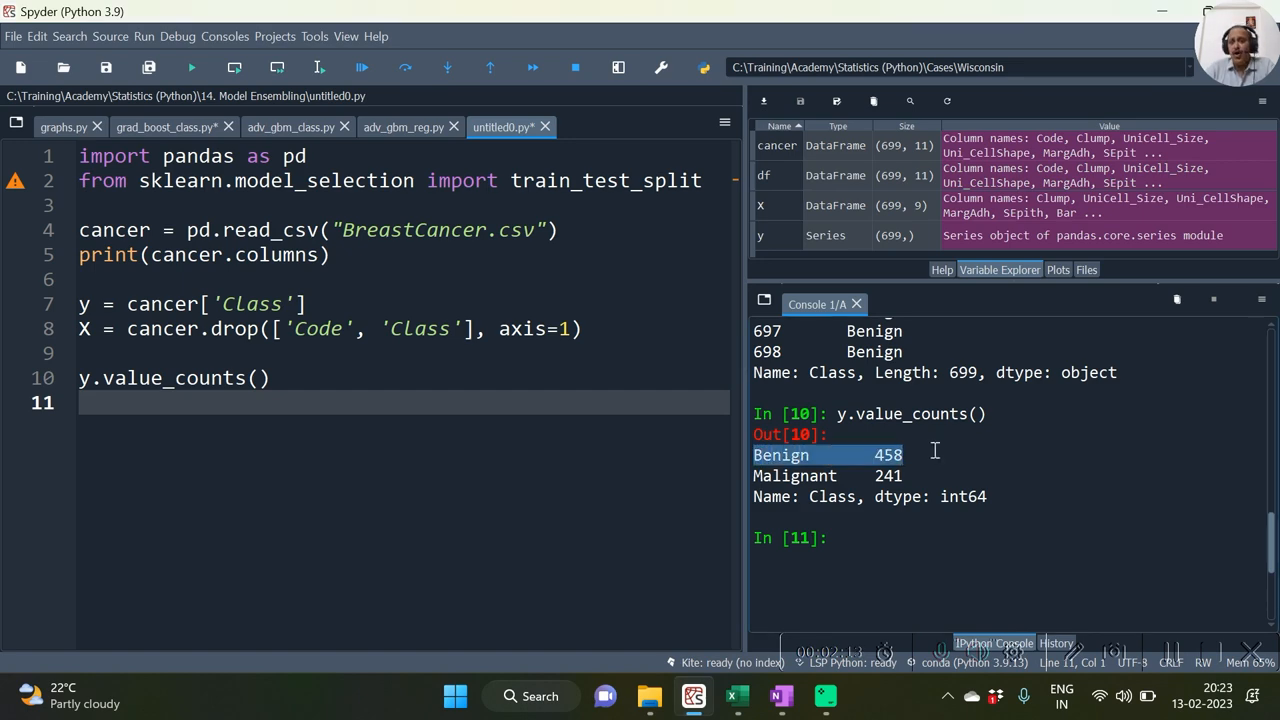
mouse_move(333, 500)
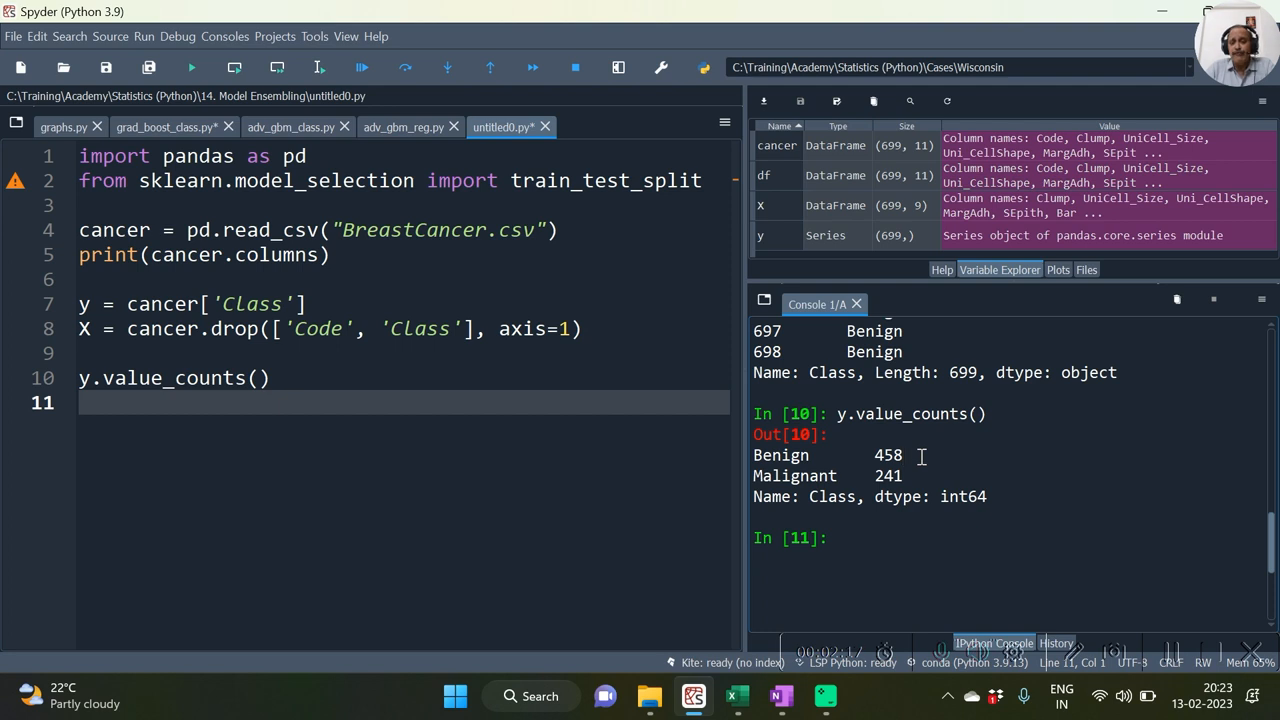
double_click(886, 475)
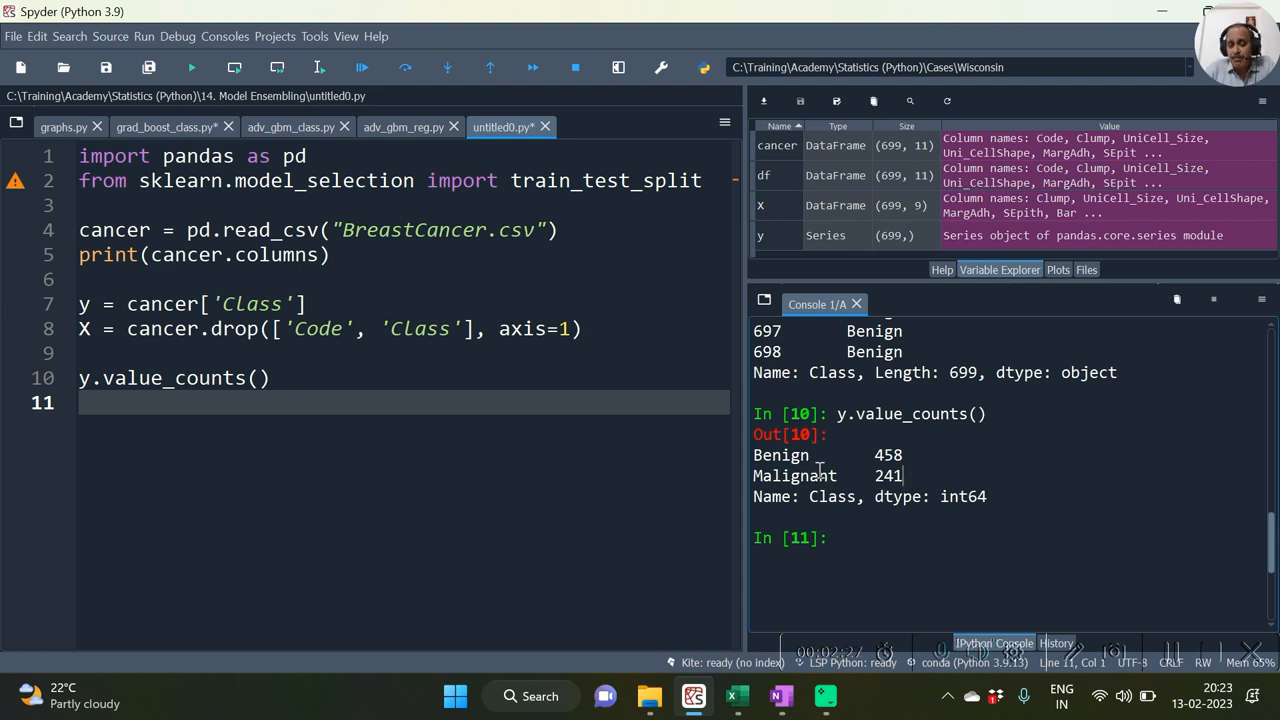
triple_click(820, 455)
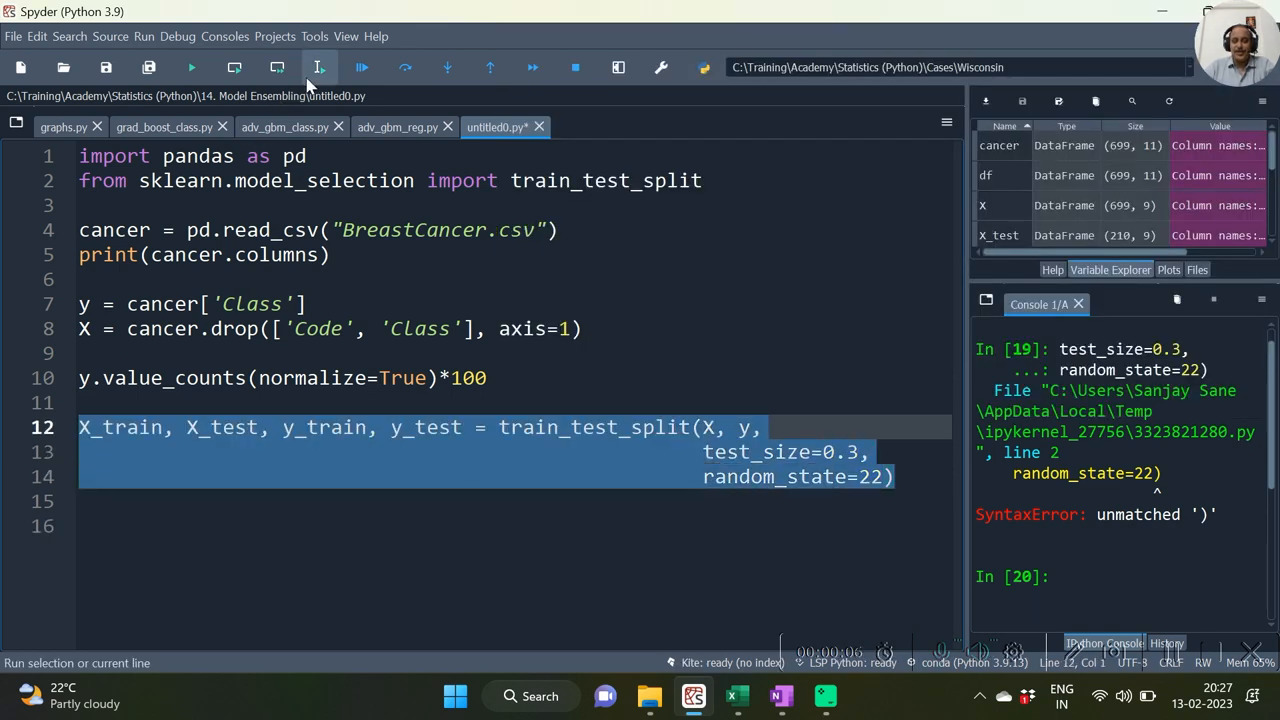
Step: Run the 70/30 train_test_split with random_state=22 and add lines for y_train/y_test percentage checks
left_click(319, 67)
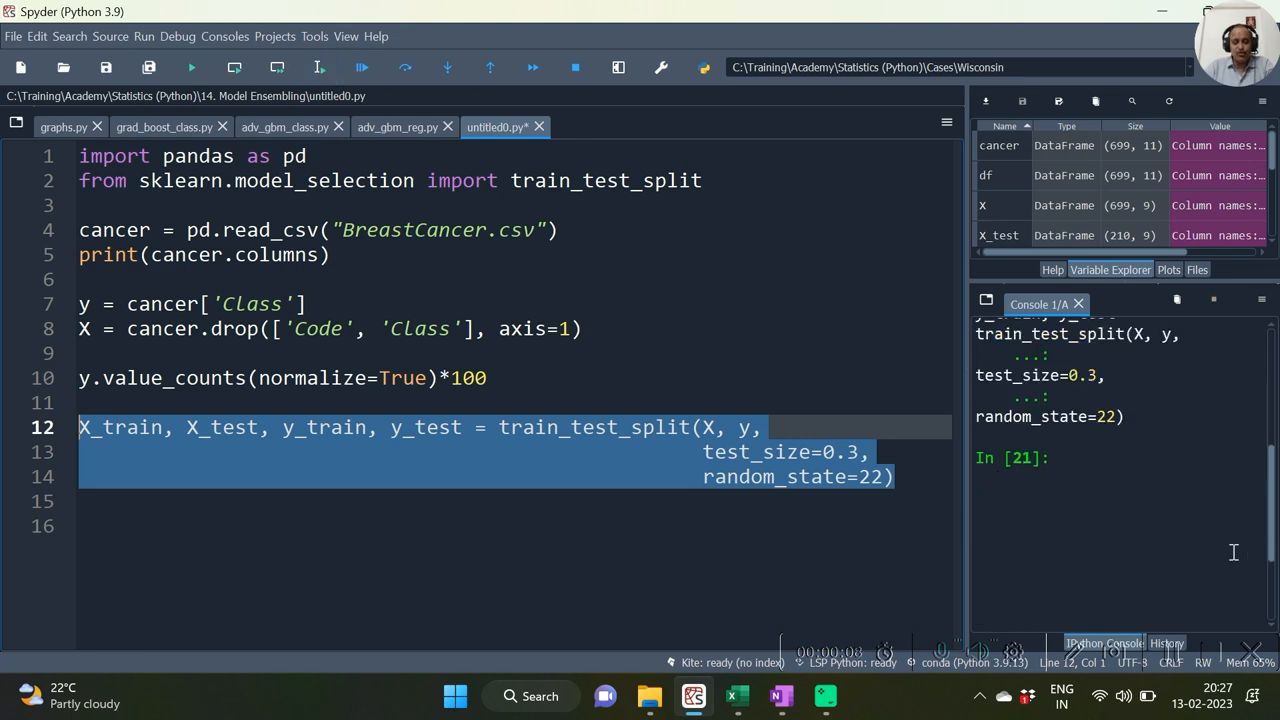
left_click(432, 477)
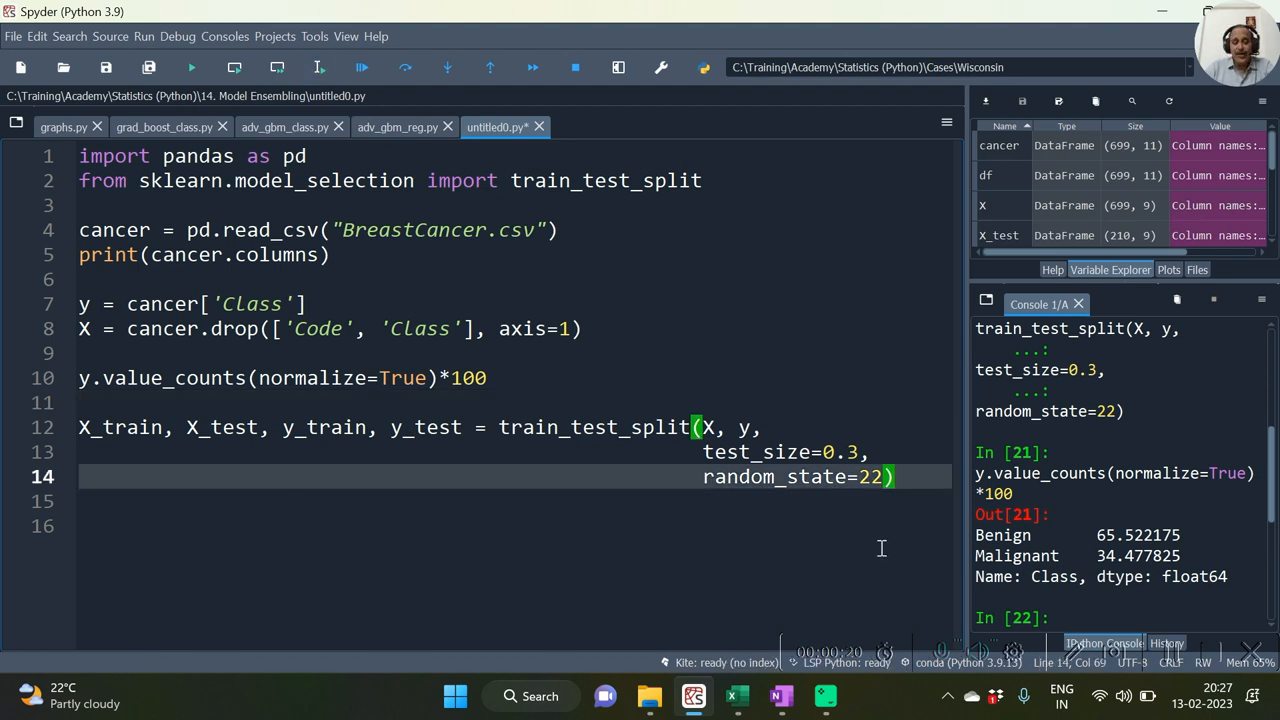
key("enter")
type("y_train.value_counts(normalize=True)*100")
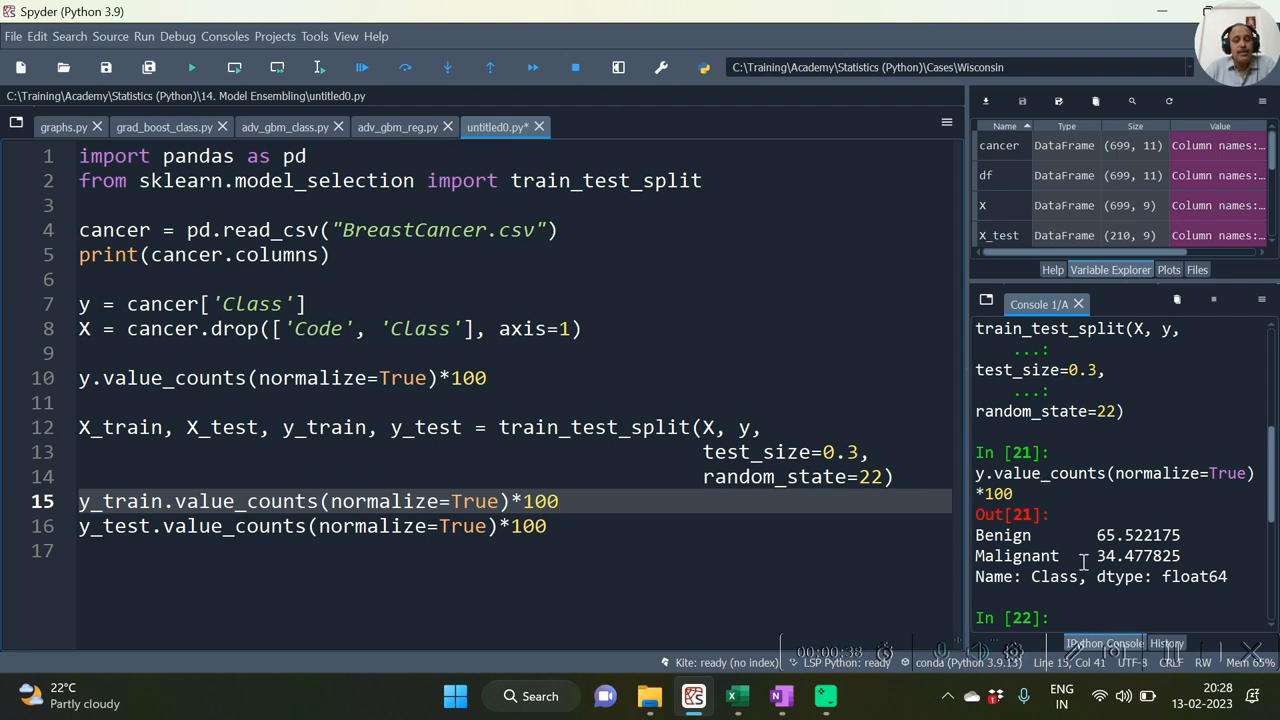
double_click(1133, 535)
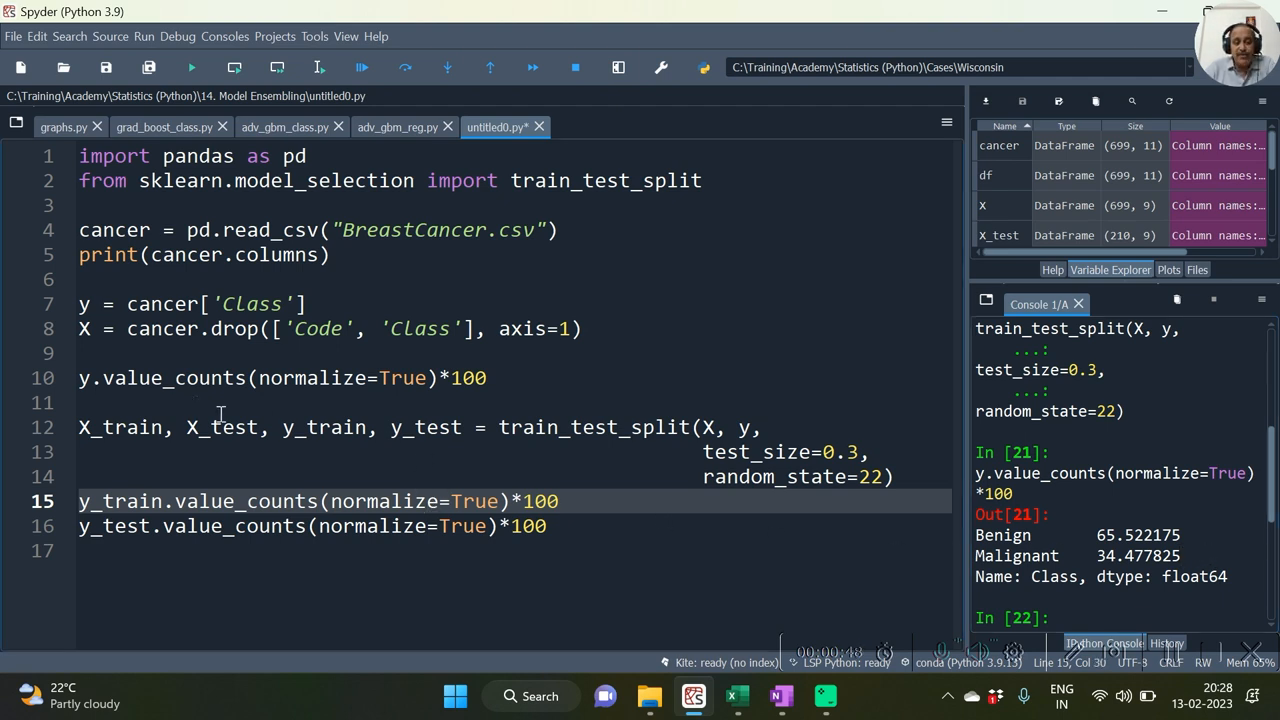
Step: Run the y_train and y_test percentage lines, showing 67.1% versus 61.9% Benign
double_click(372, 501)
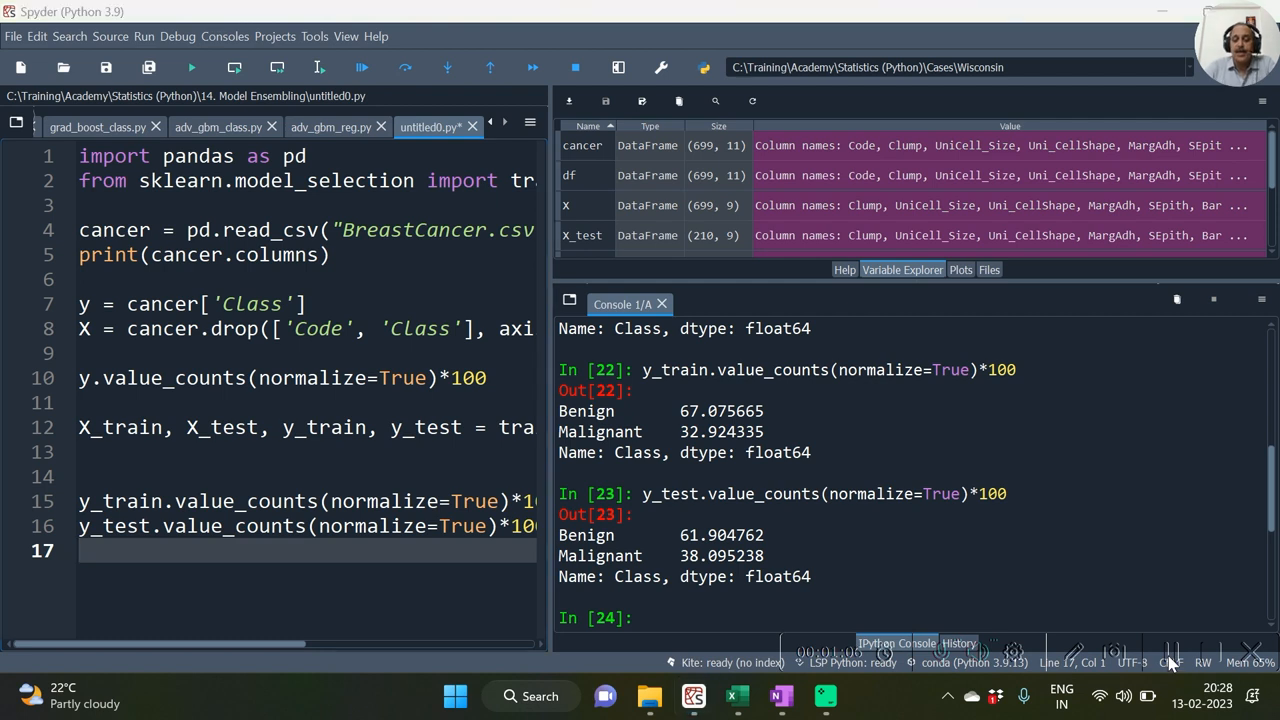
mouse_move(300, 452)
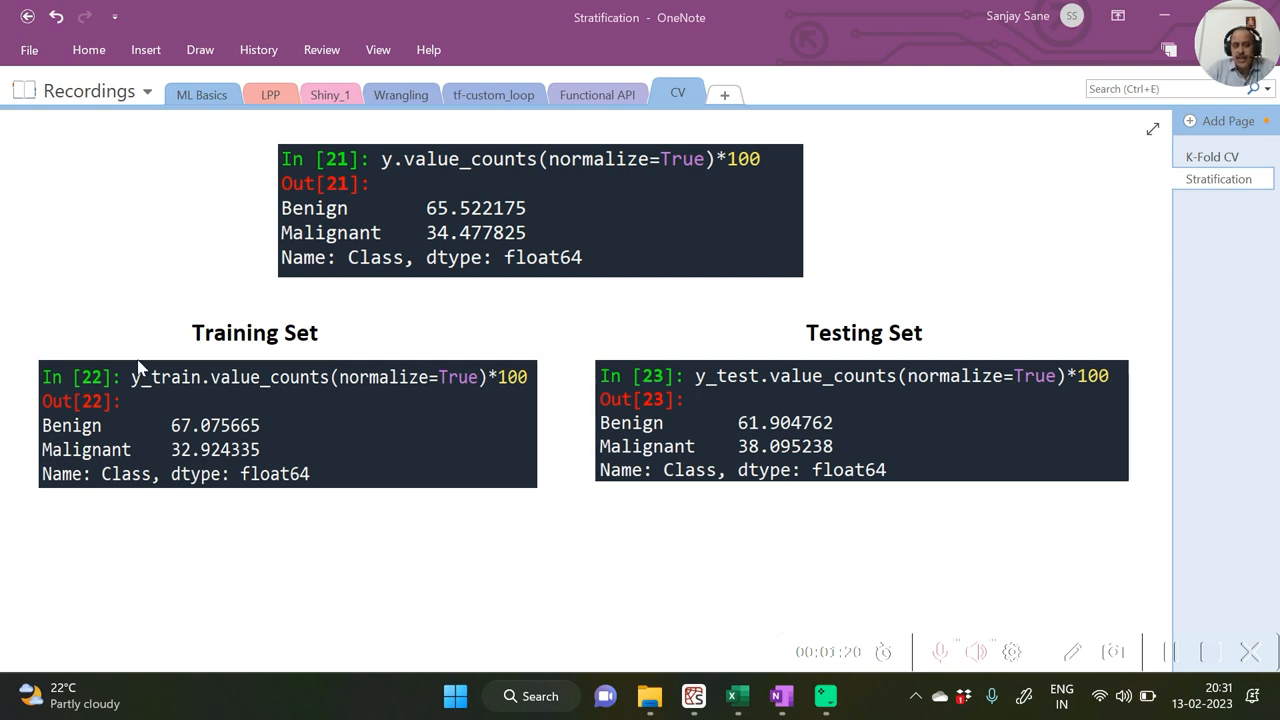
mouse_move(182, 387)
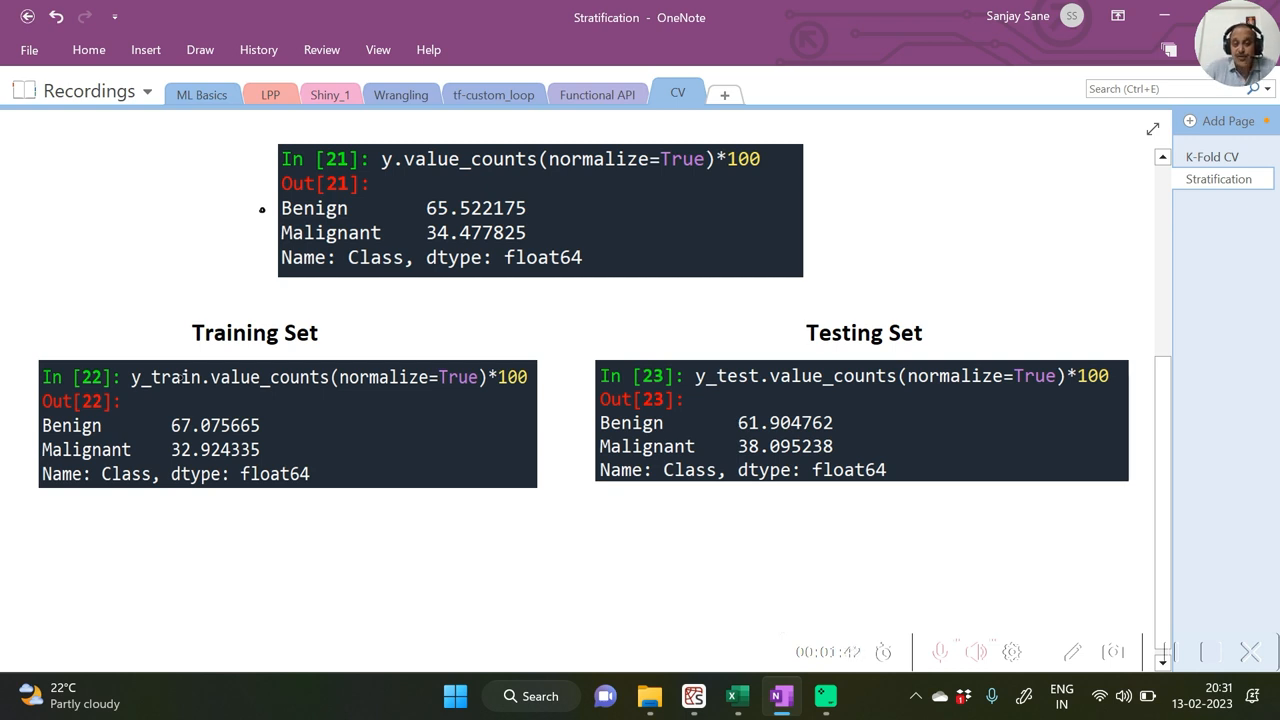
mouse_move(779, 432)
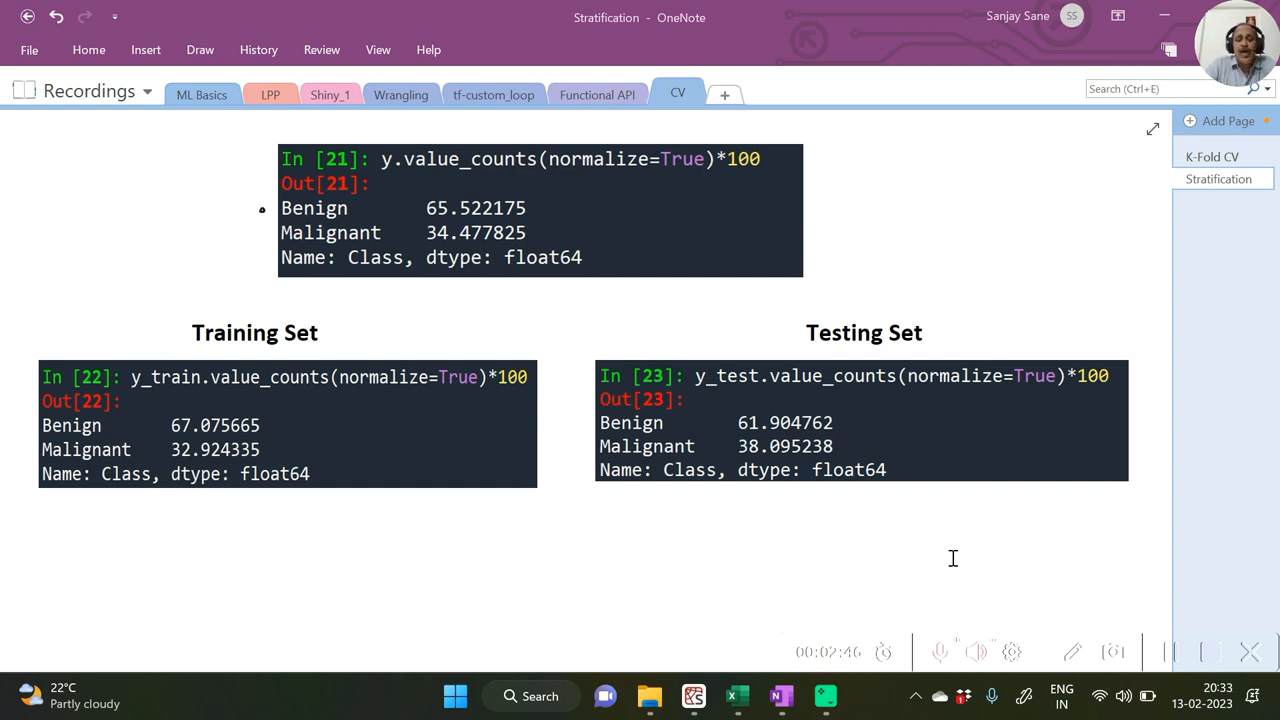
mouse_move(475, 240)
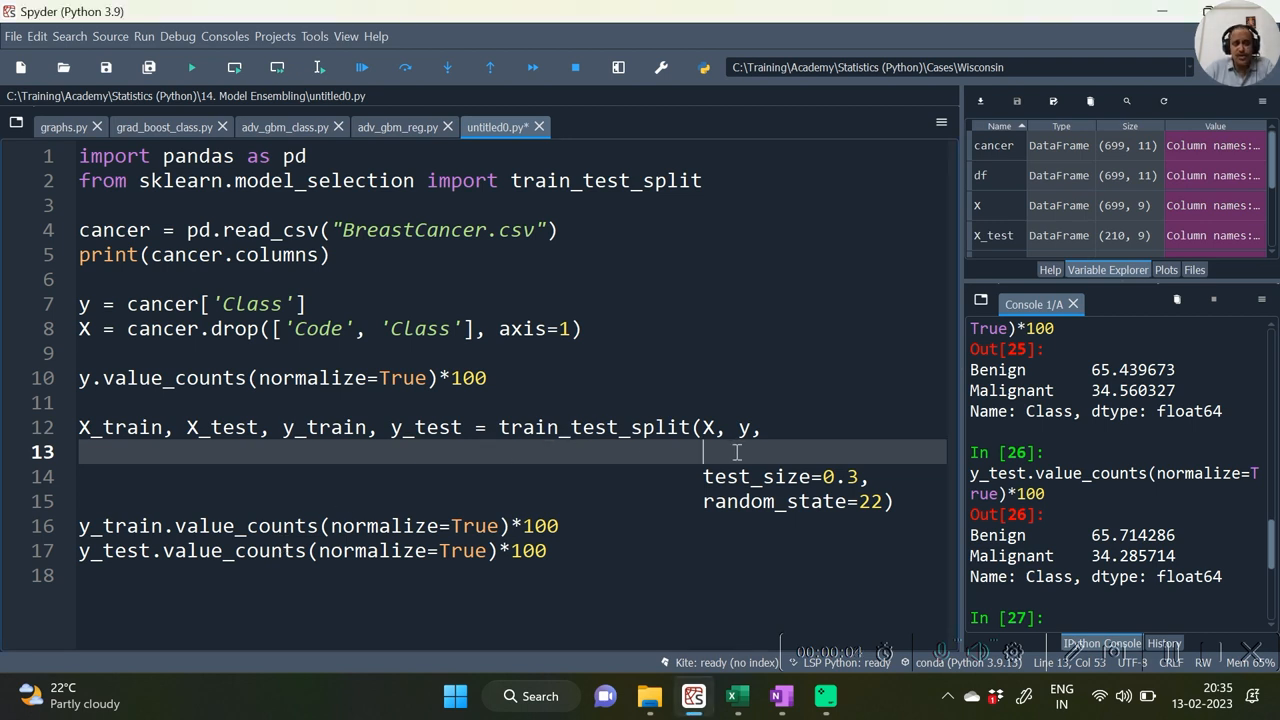
Step: Add stratify=y to the train_test_split call and select the whole statement to rerun it
type("st")
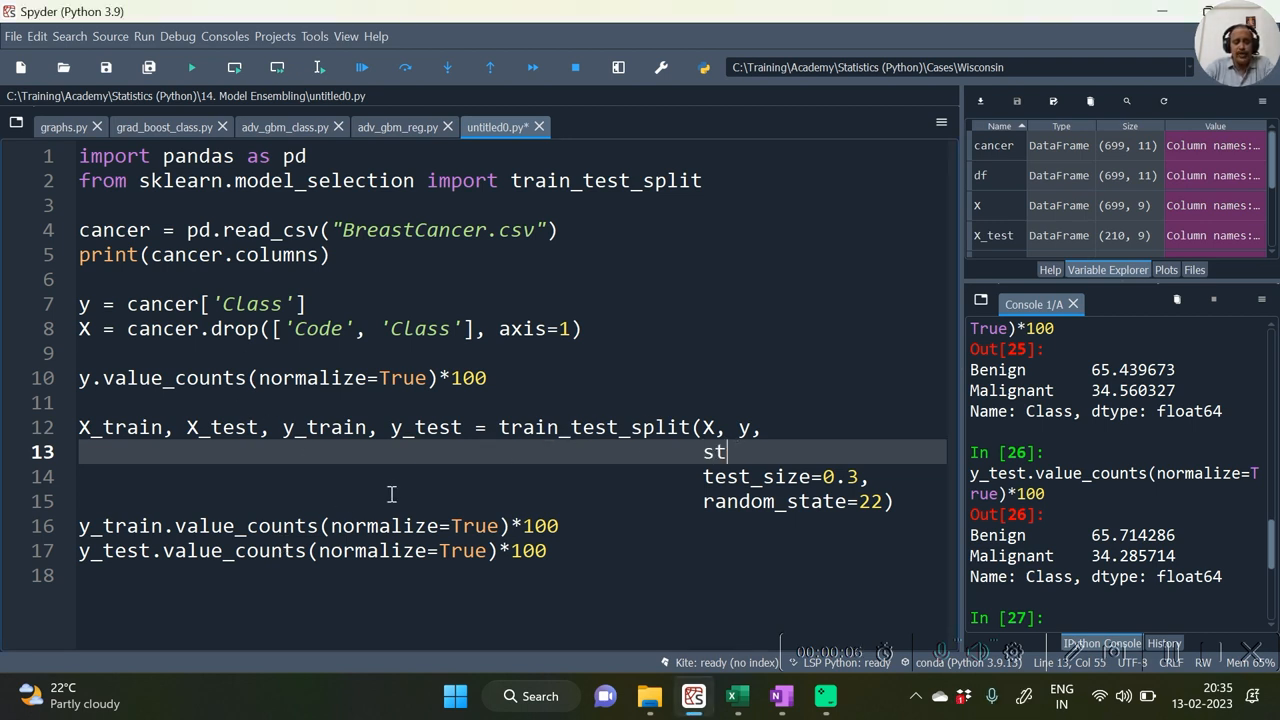
type("ratify=y")
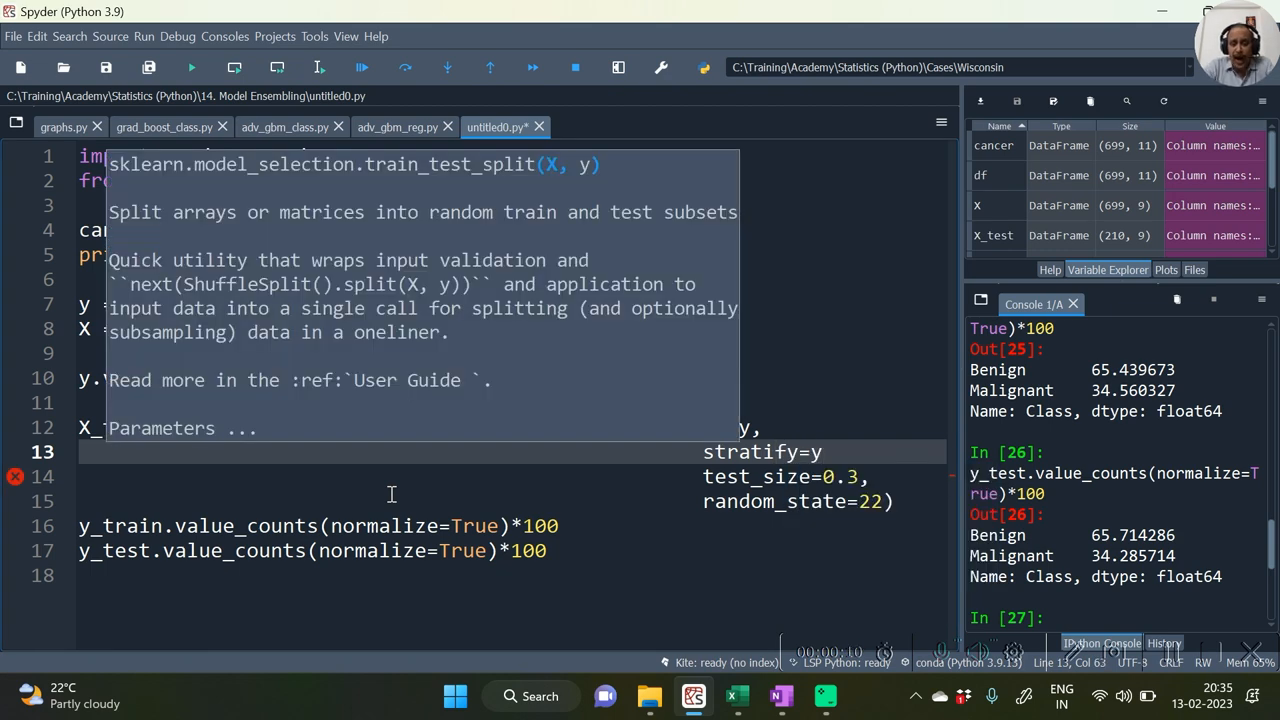
type(";")
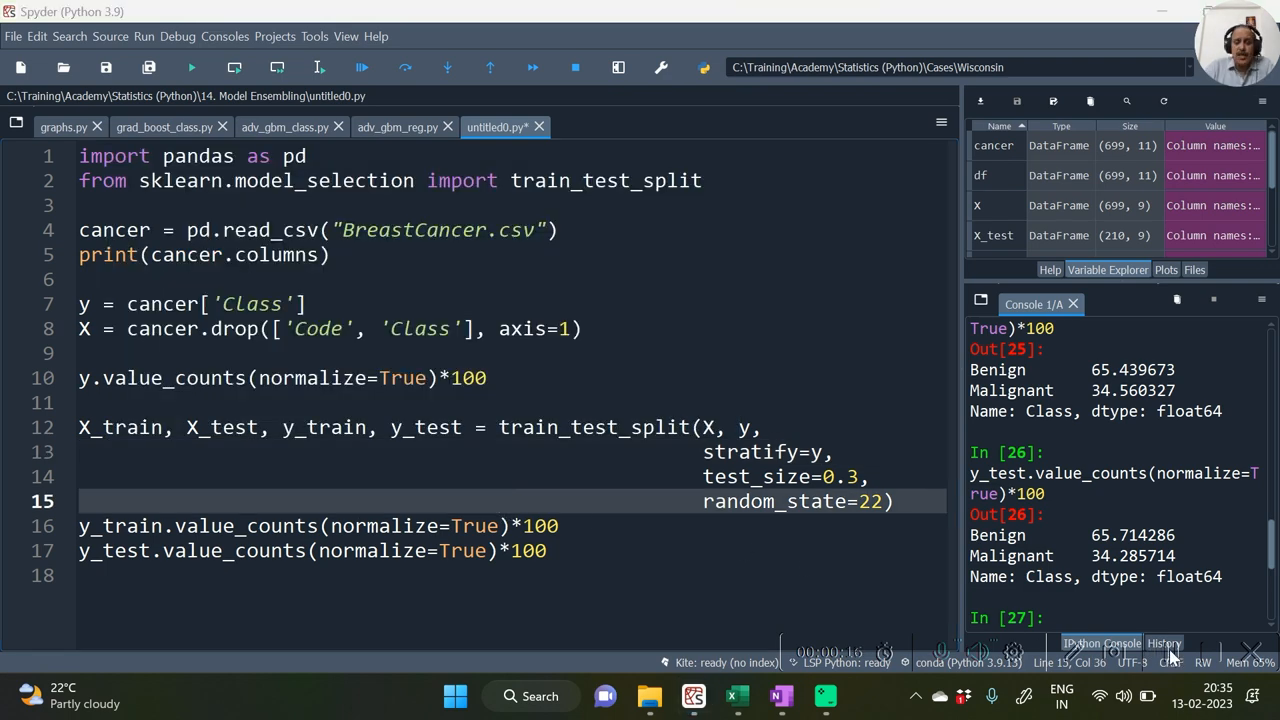
left_click_drag(79, 402, 895, 501)
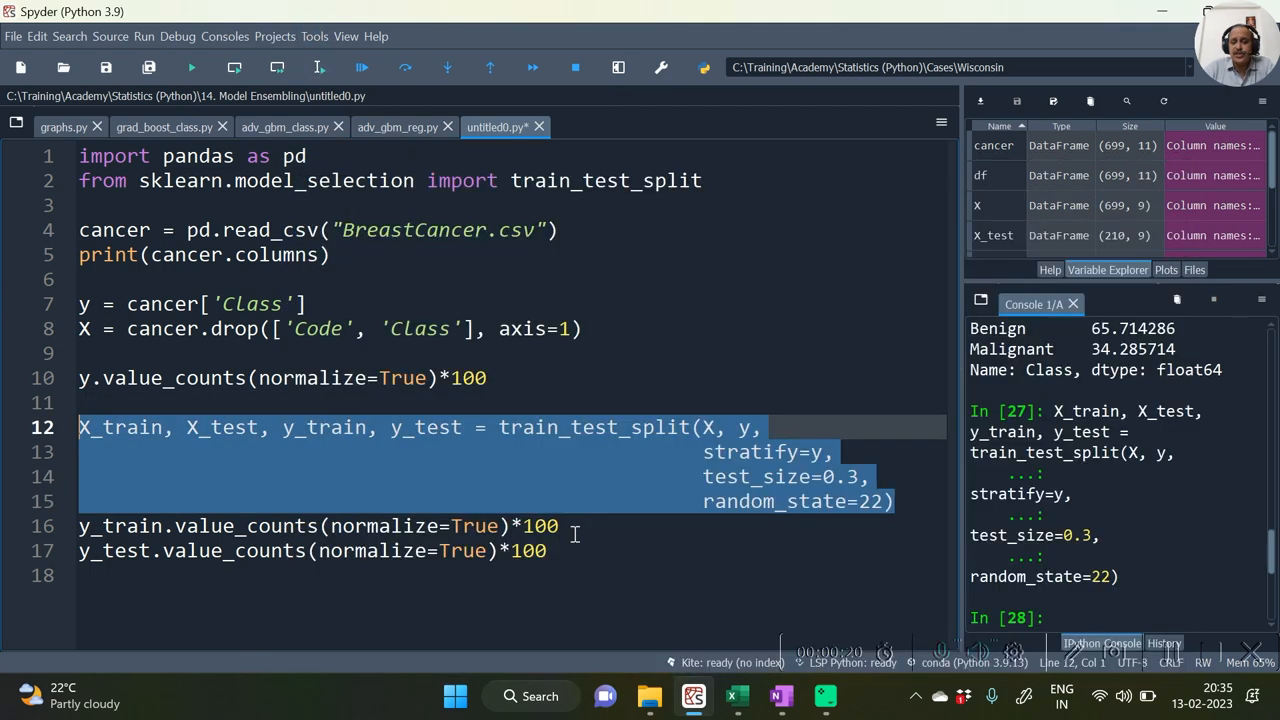
left_click(560, 526)
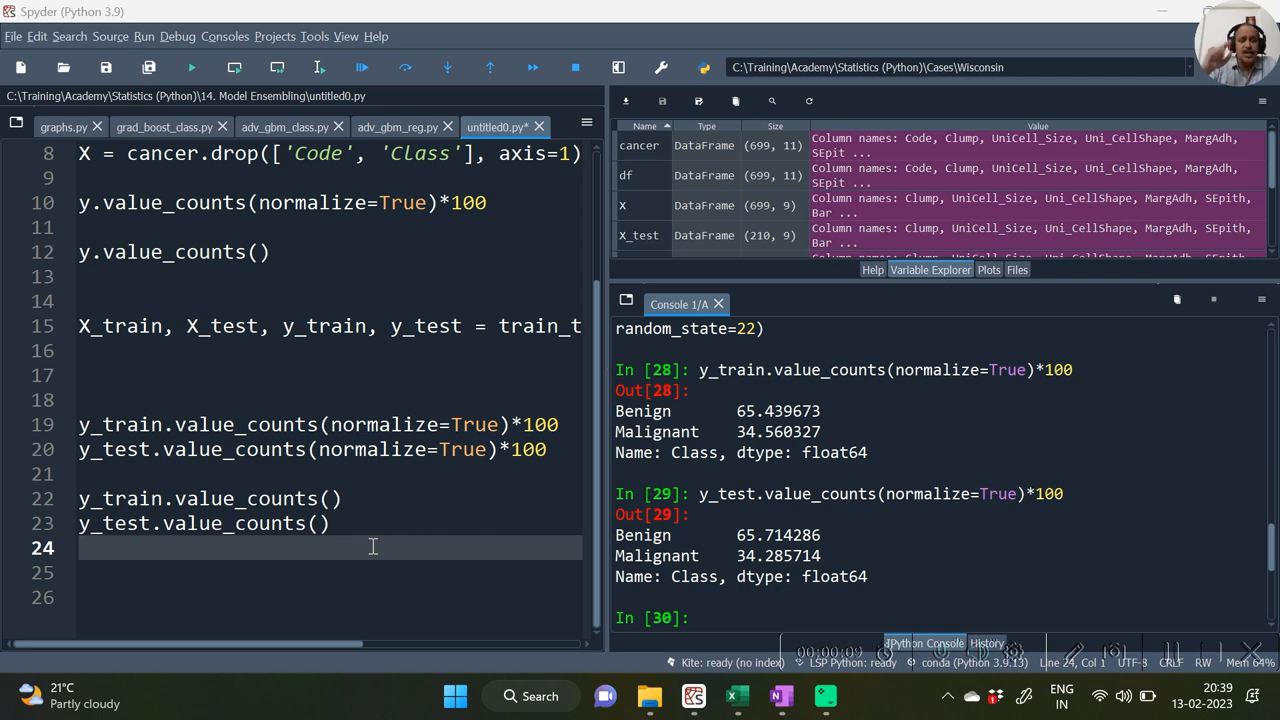
mouse_move(283, 252)
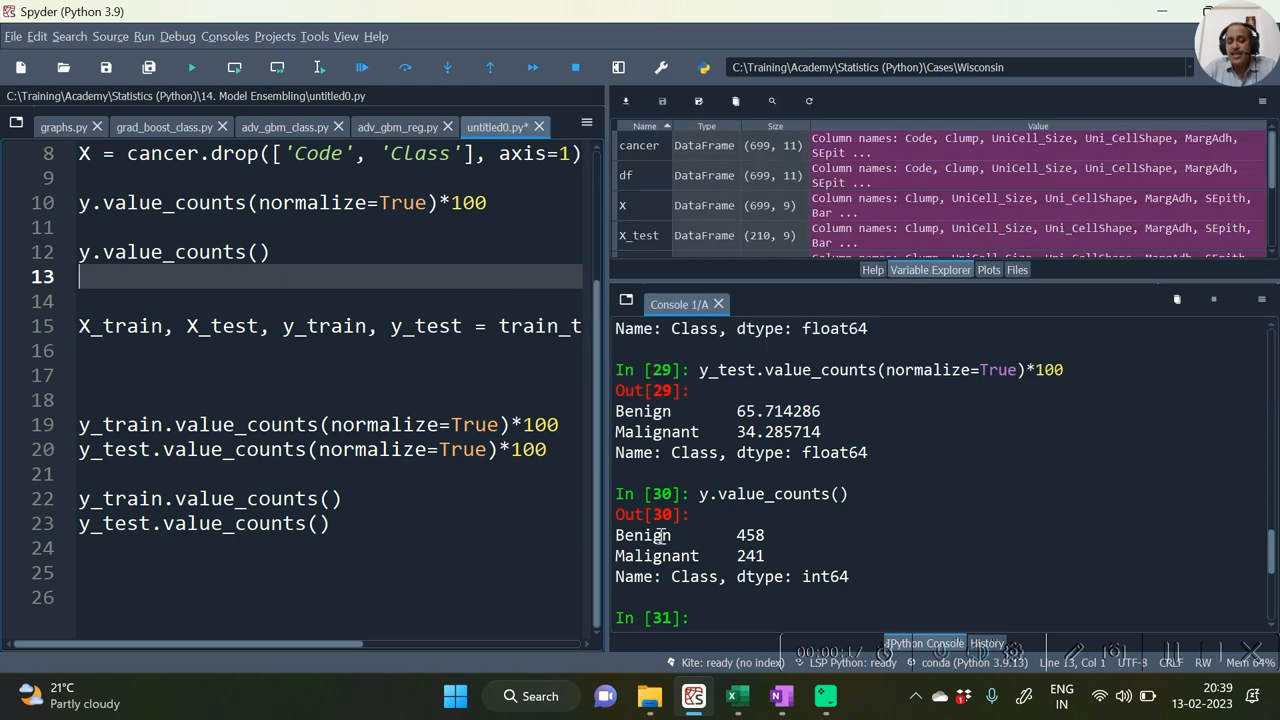
Step: Highlight the overall 458 Benign count, then enter 699*0.7 in the console
double_click(750, 535)
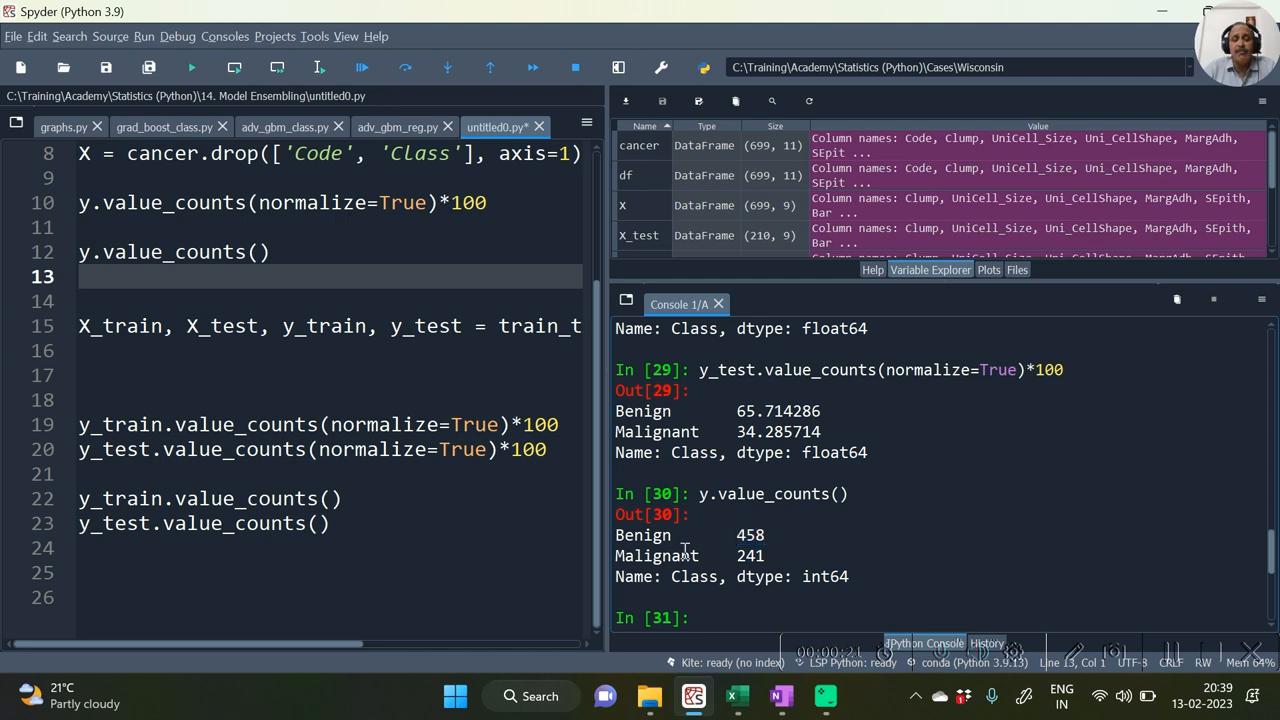
mouse_move(1012, 580)
type("699*0.7")
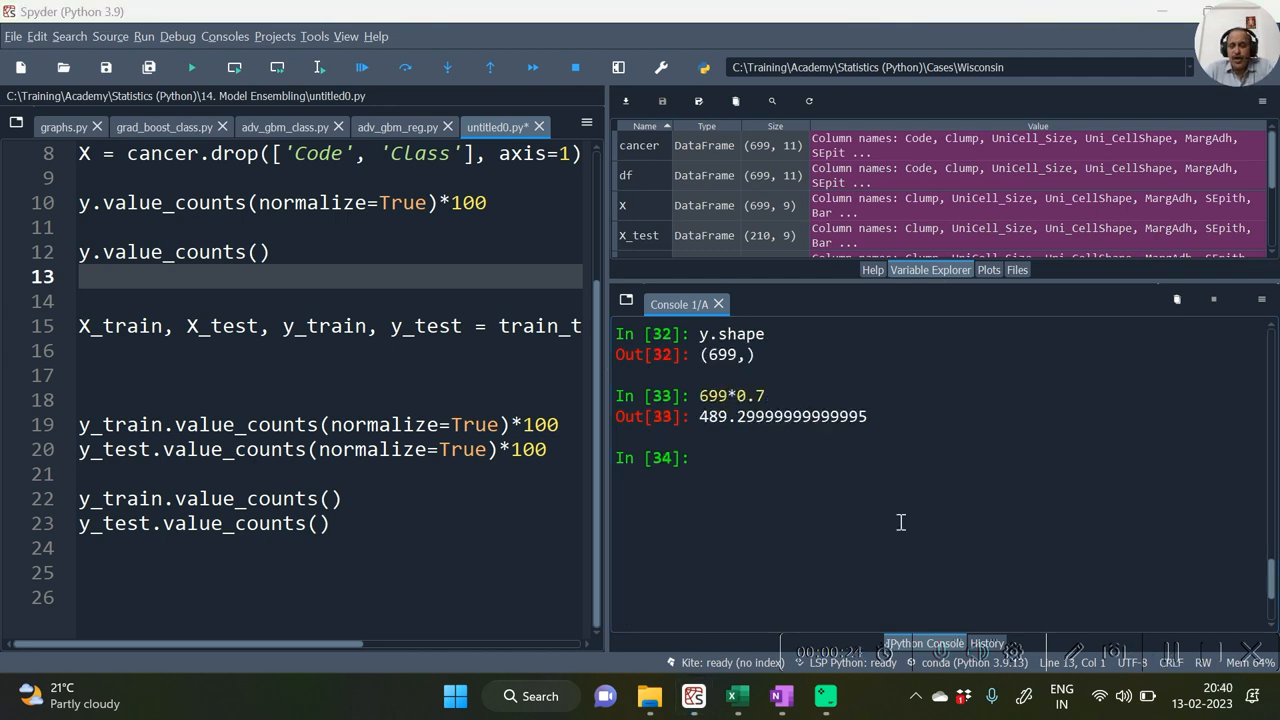
mouse_move(627, 434)
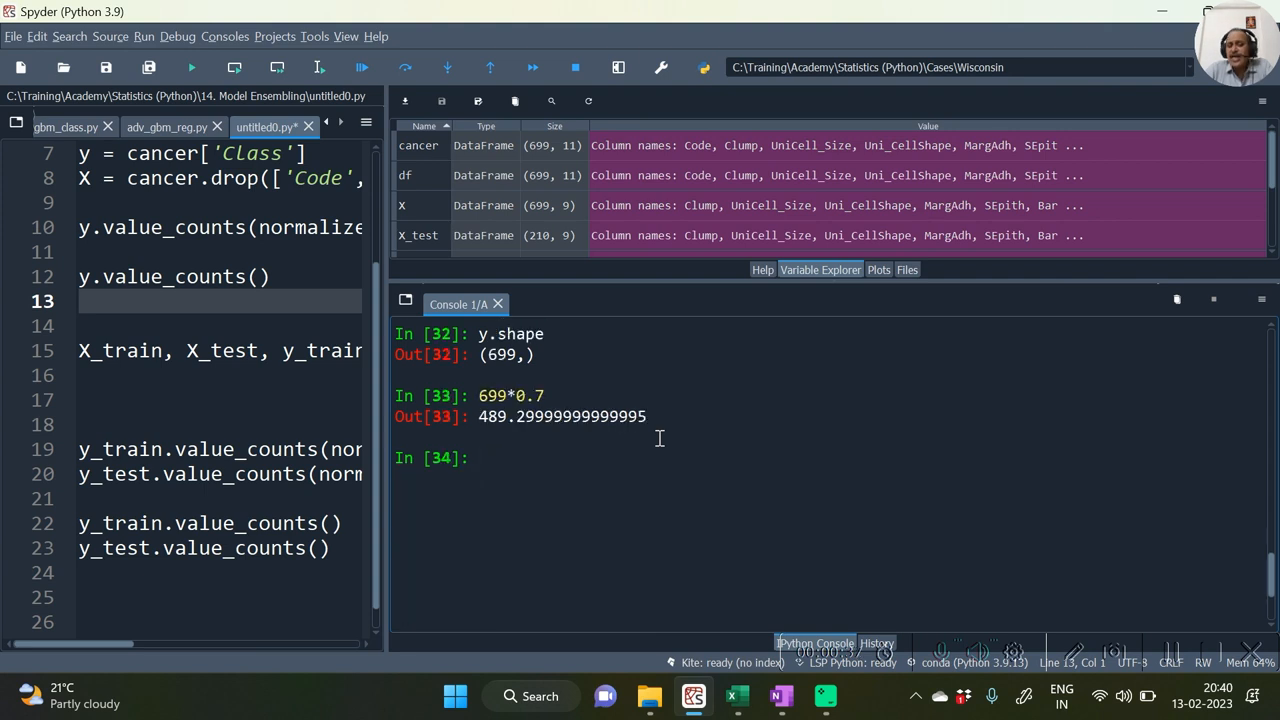
left_click(480, 458)
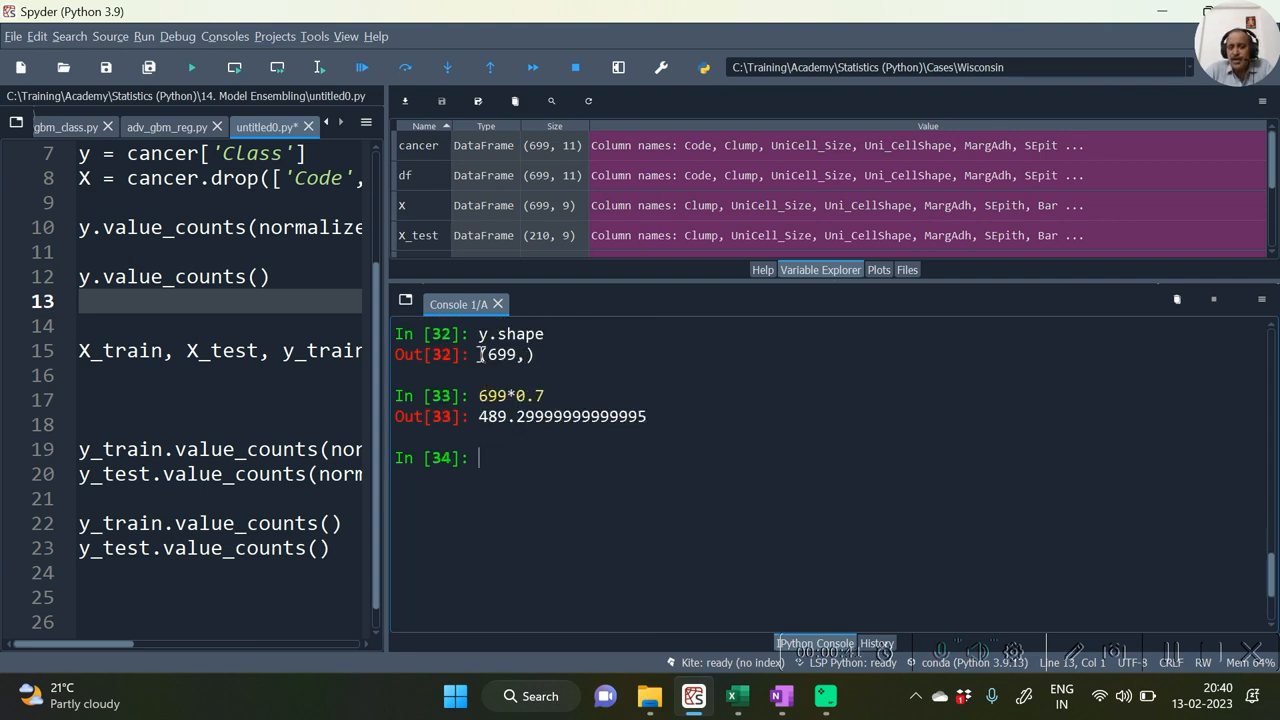
left_click_drag(478, 333, 540, 354)
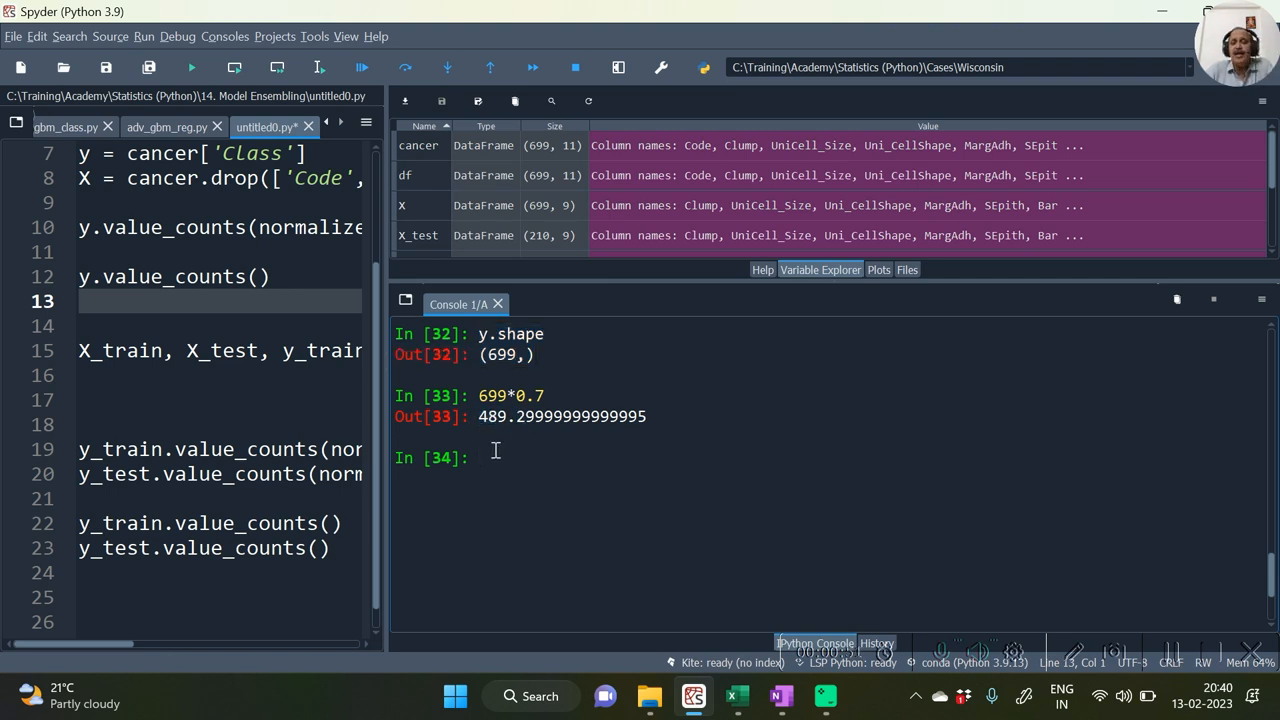
type("699*0.7")
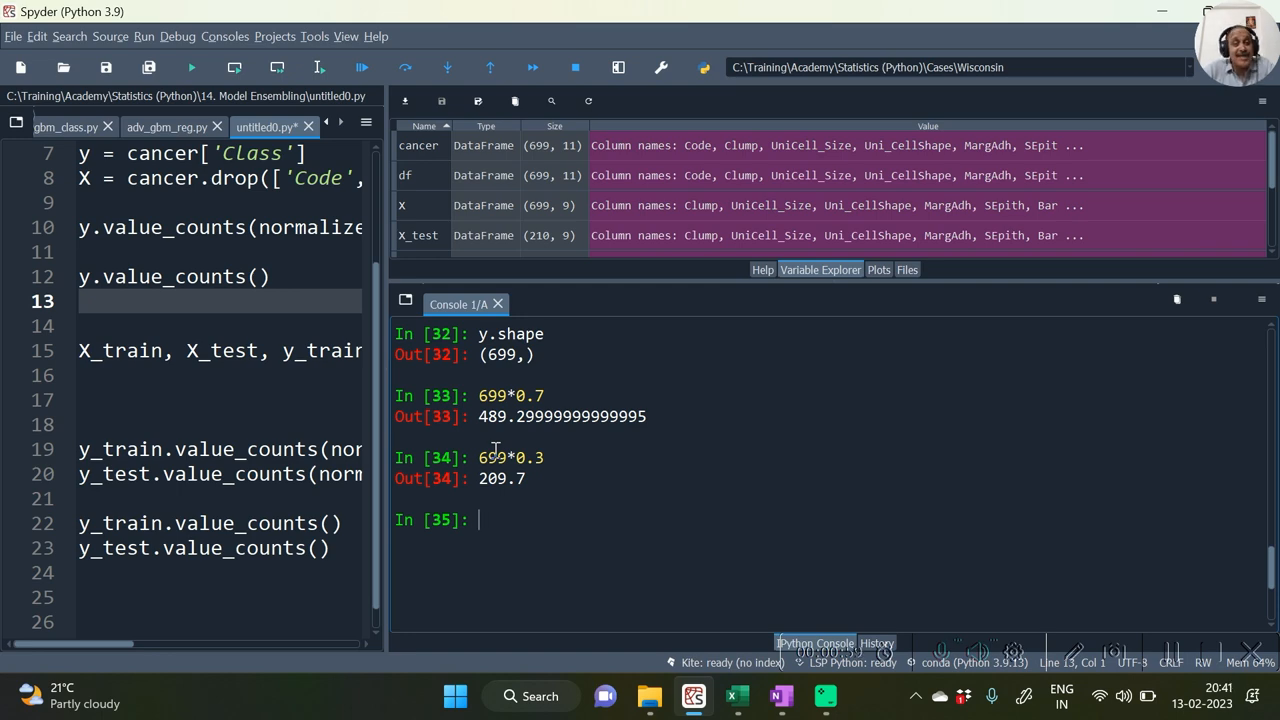
mouse_move(1172, 678)
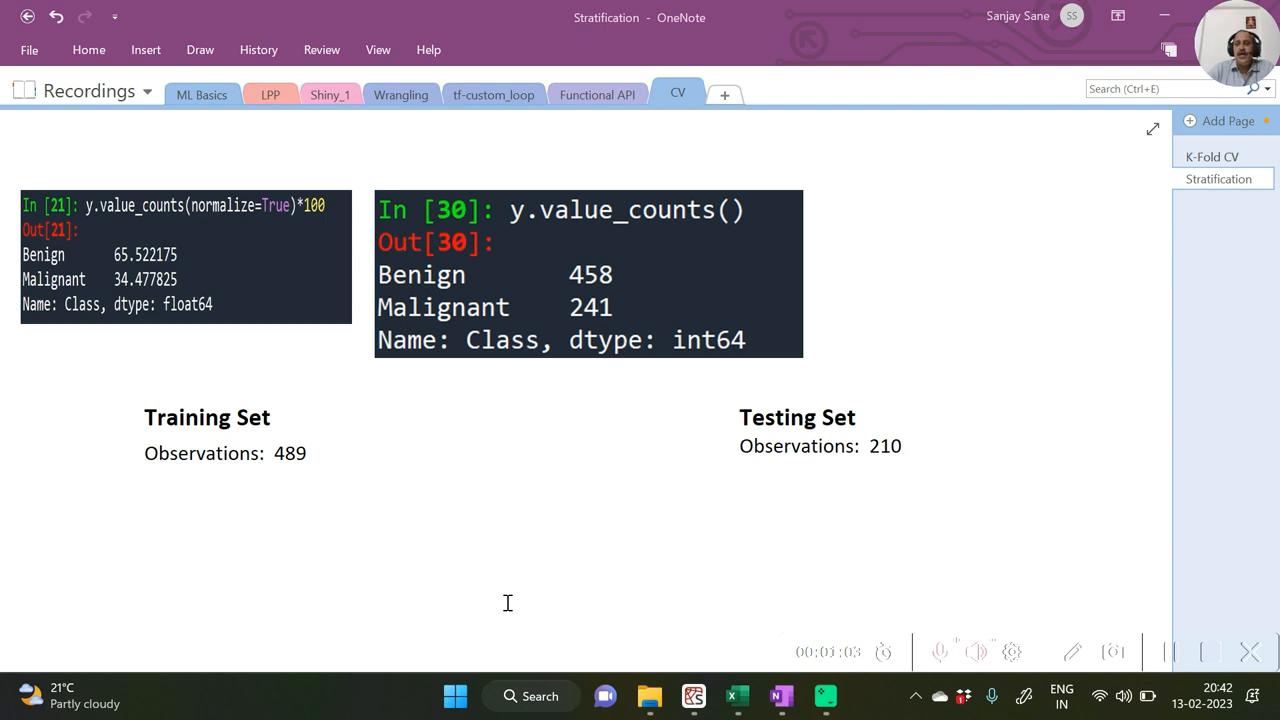
mouse_move(5, 270)
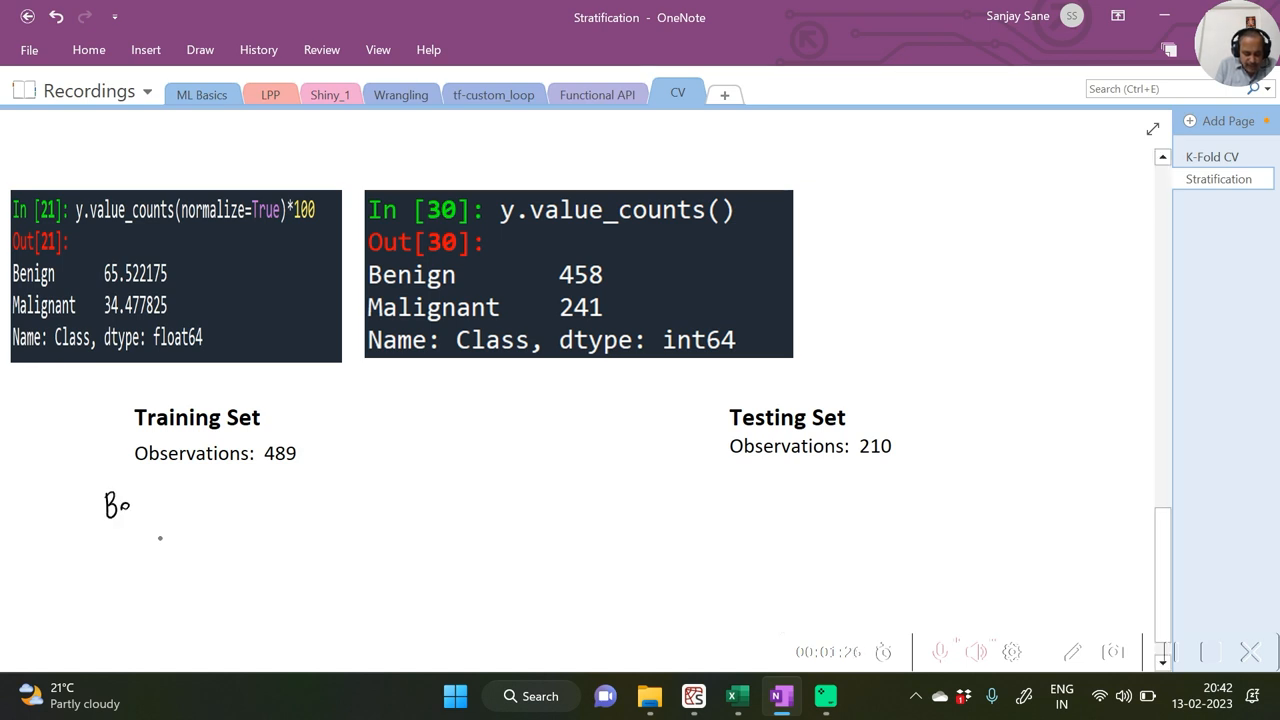
Step: Handwrite 'Benign: 489x65.522/100' and 'Malignant: 489X34.477/100' under Training Set
left_click_drag(110, 505, 185, 510)
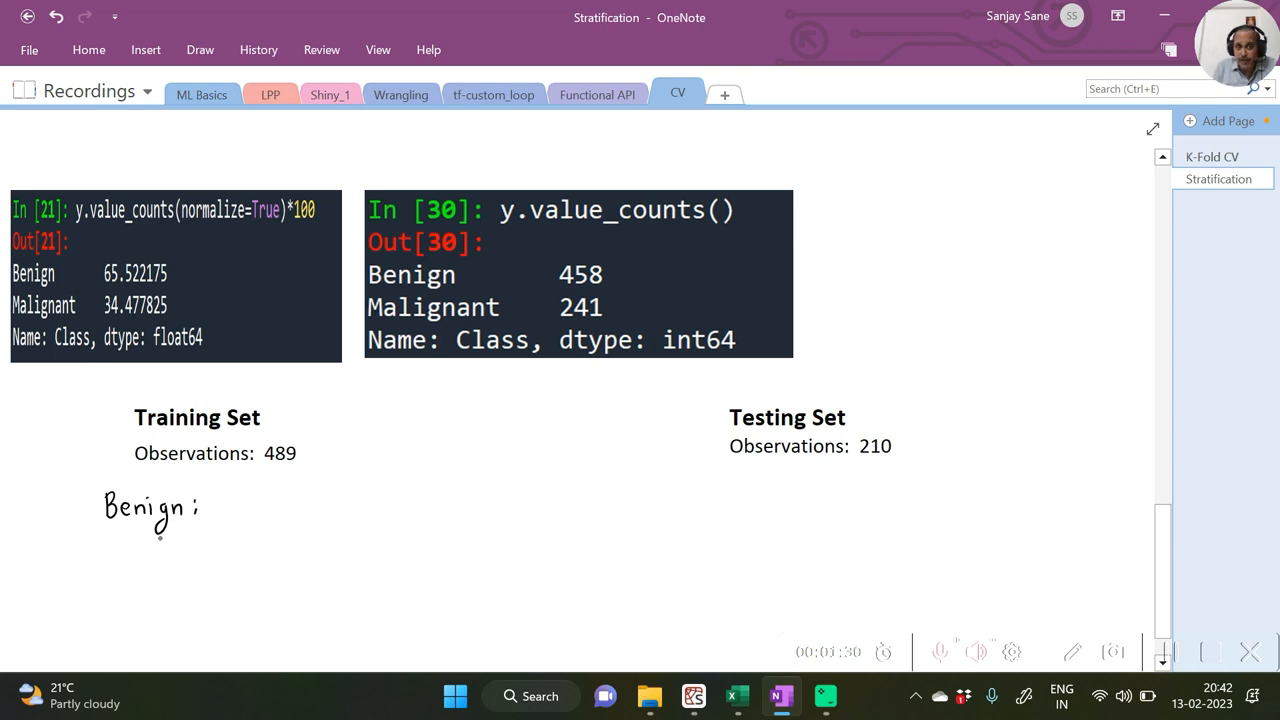
left_click_drag(218, 505, 232, 495)
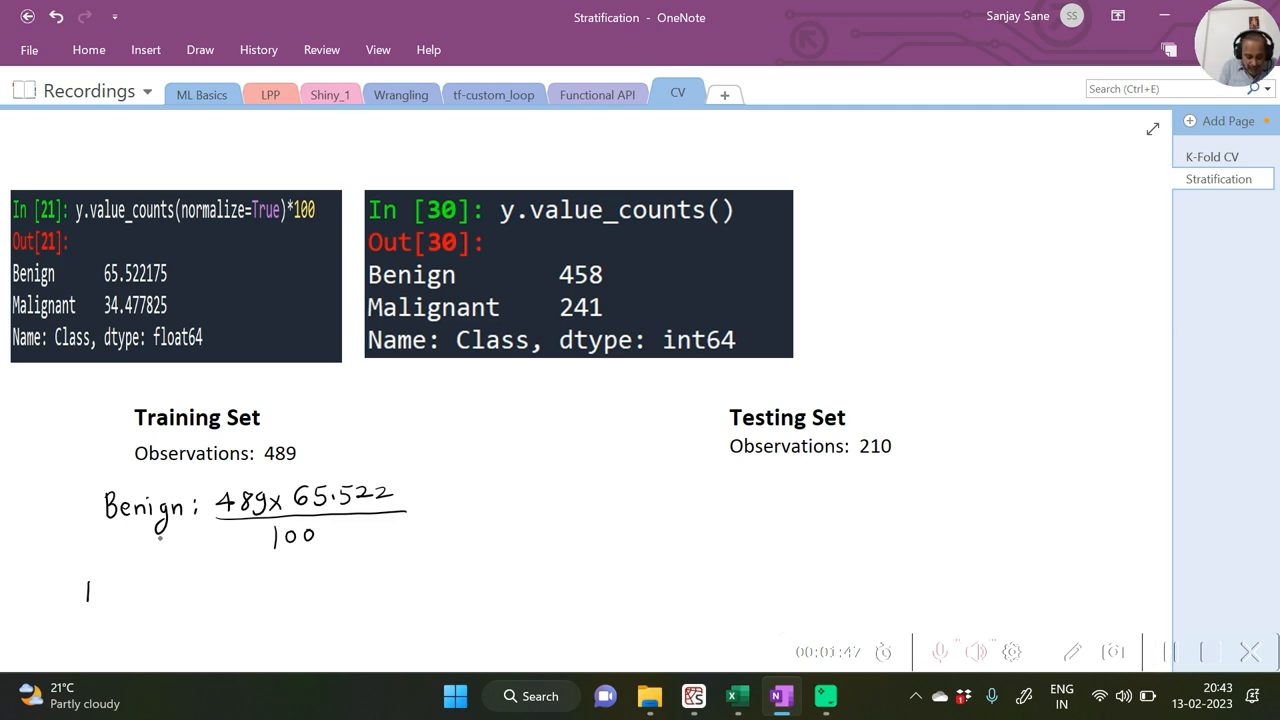
type("Malignant: 489")
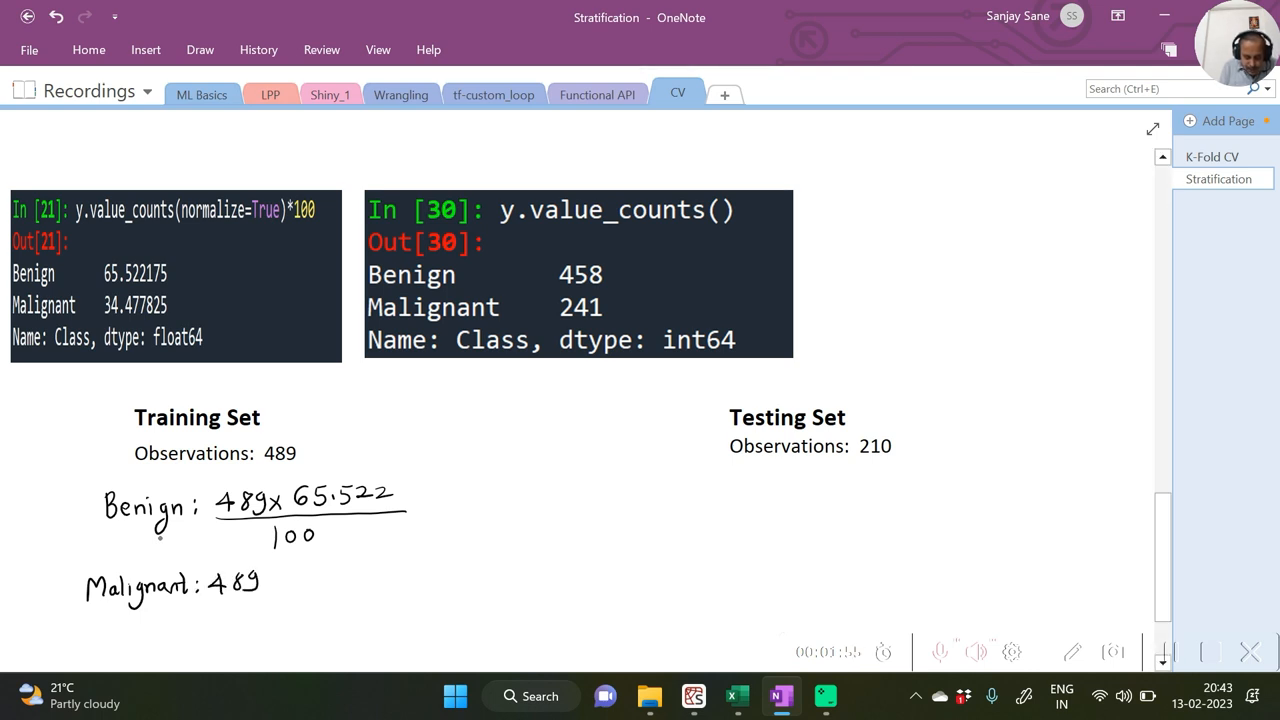
type("X 34.")
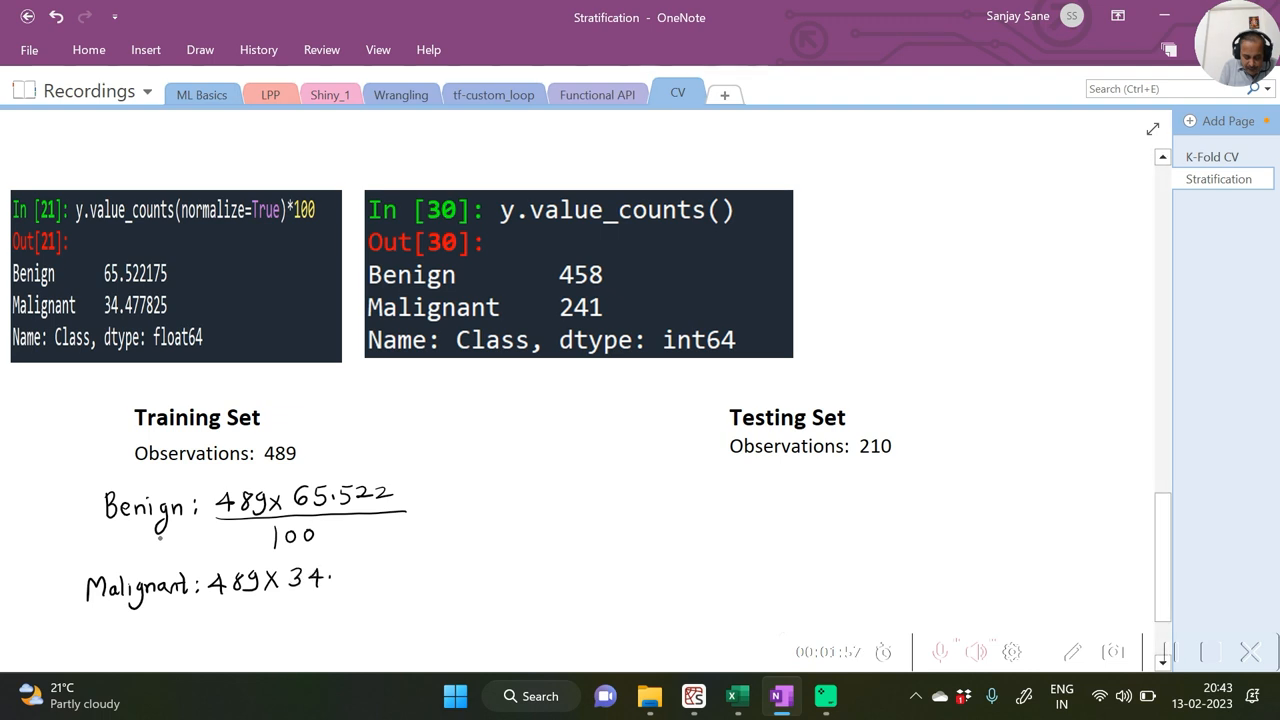
type("477")
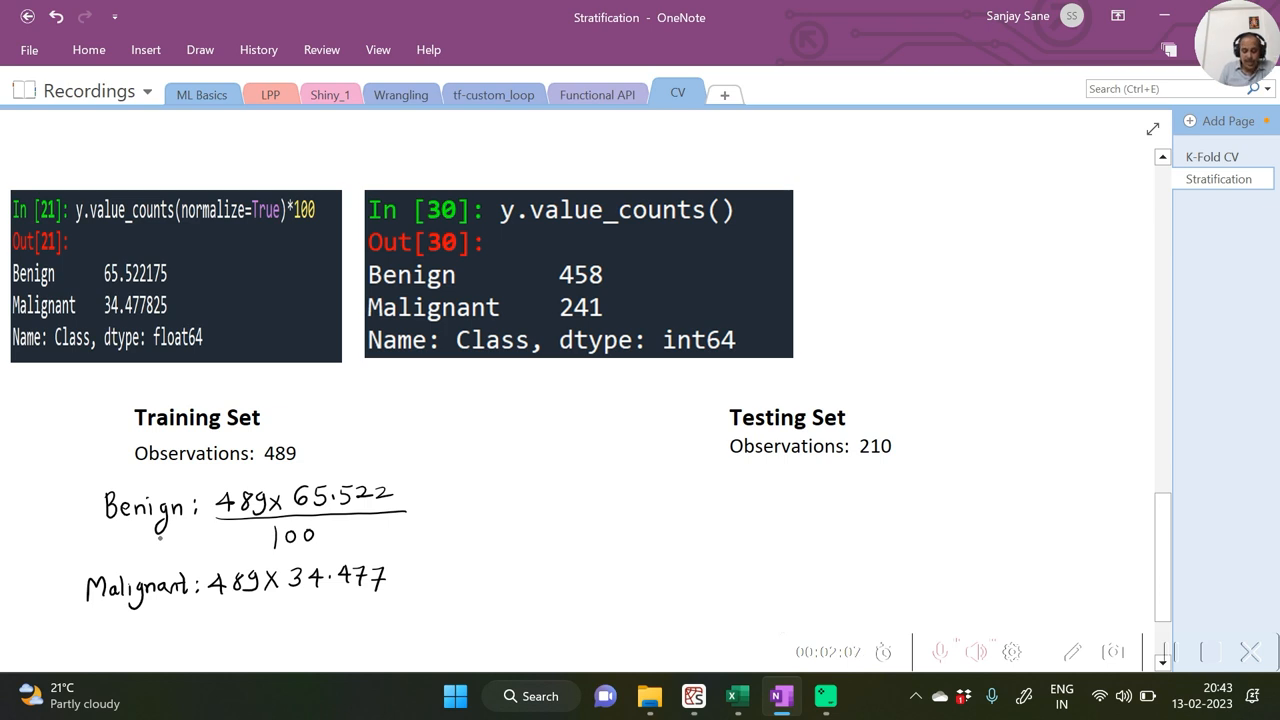
left_click_drag(205, 604, 404, 600)
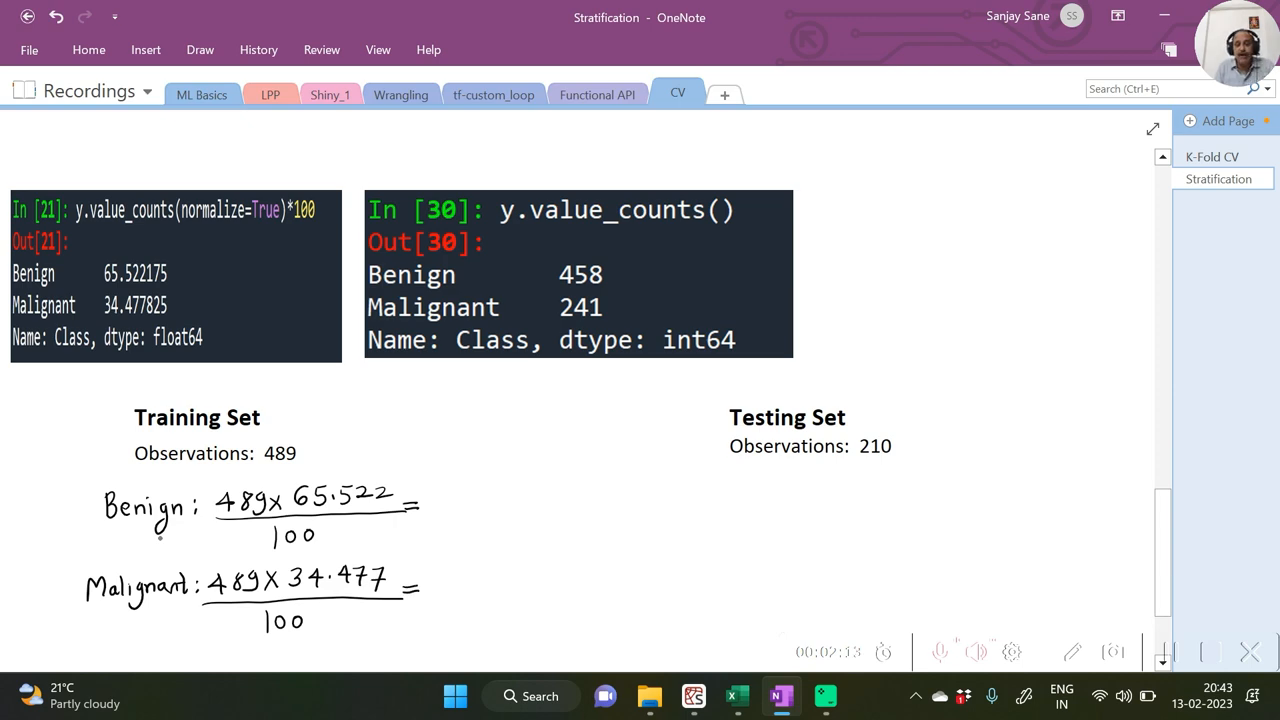
mouse_move(290, 78)
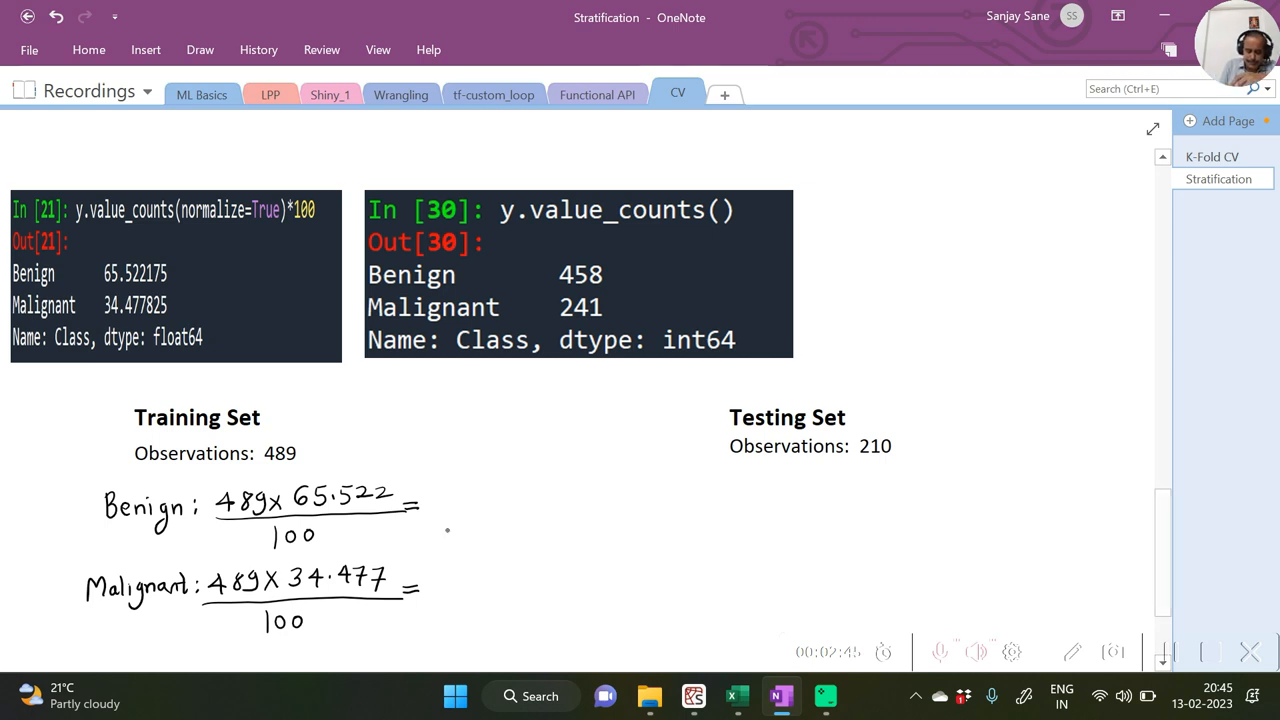
Step: Write the benign training-set result 320 in OneNote, then return to the Python console
type("320")
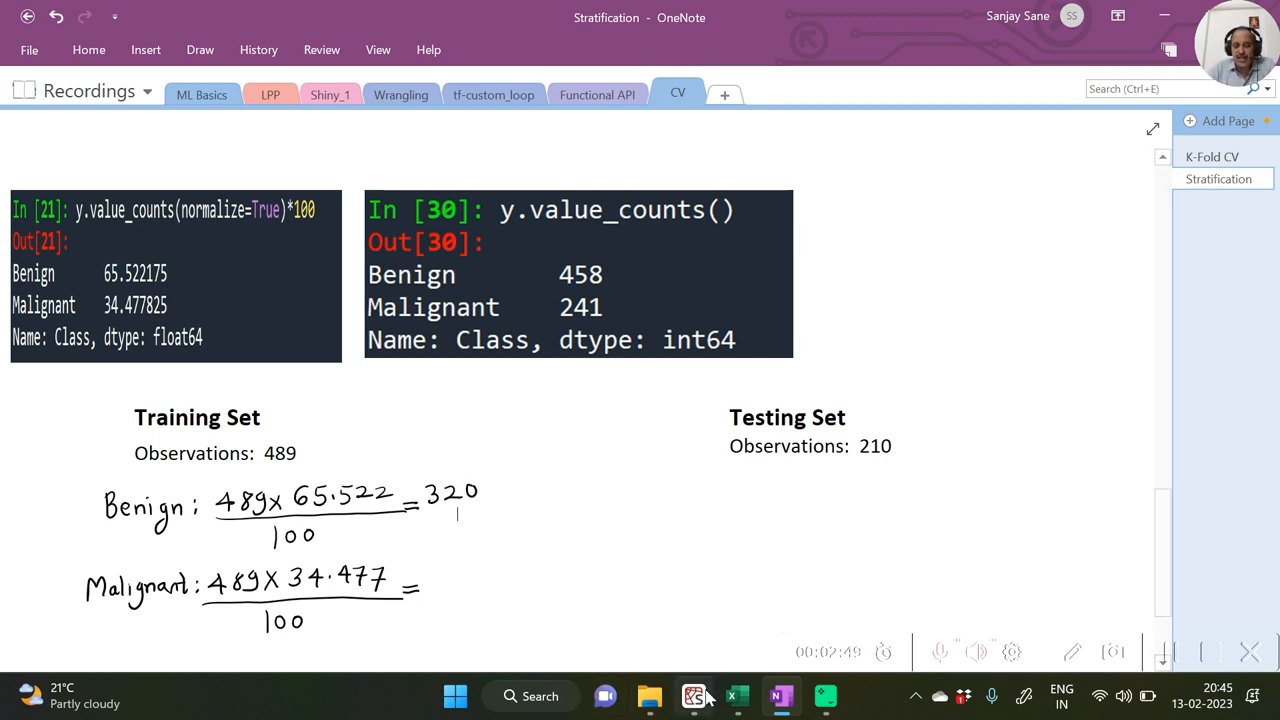
left_click(693, 696)
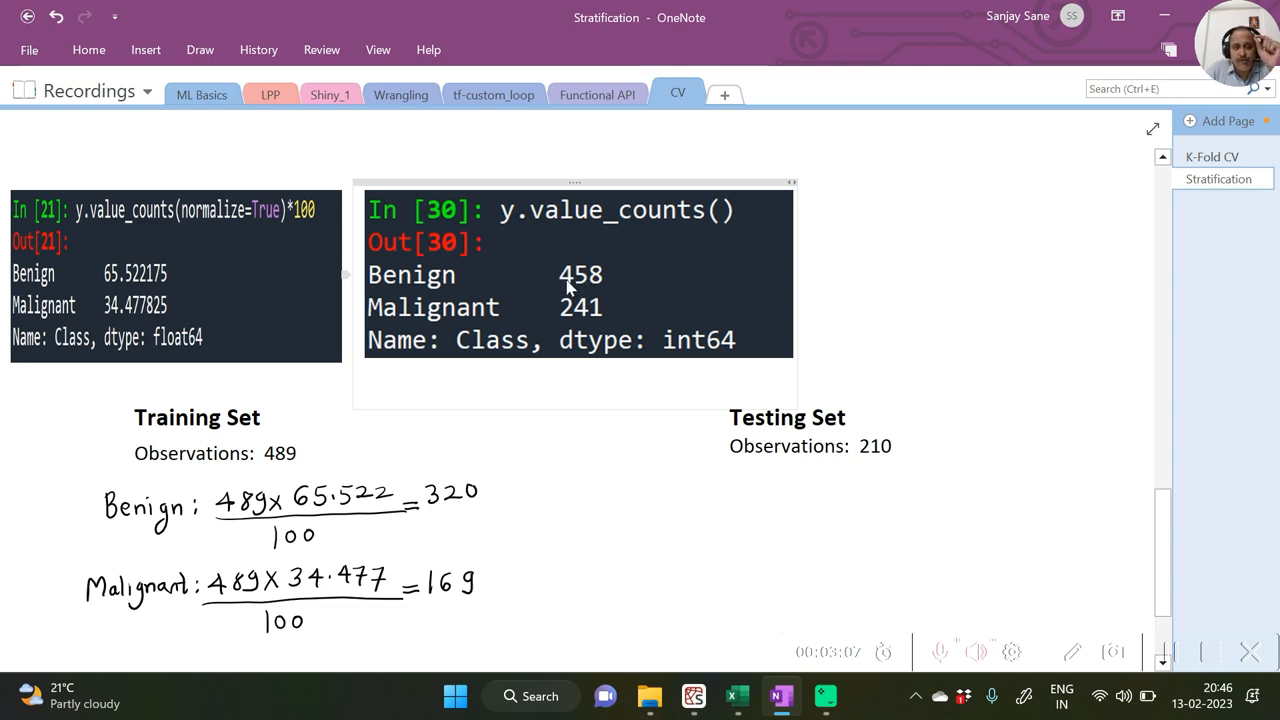
mouse_move(603, 288)
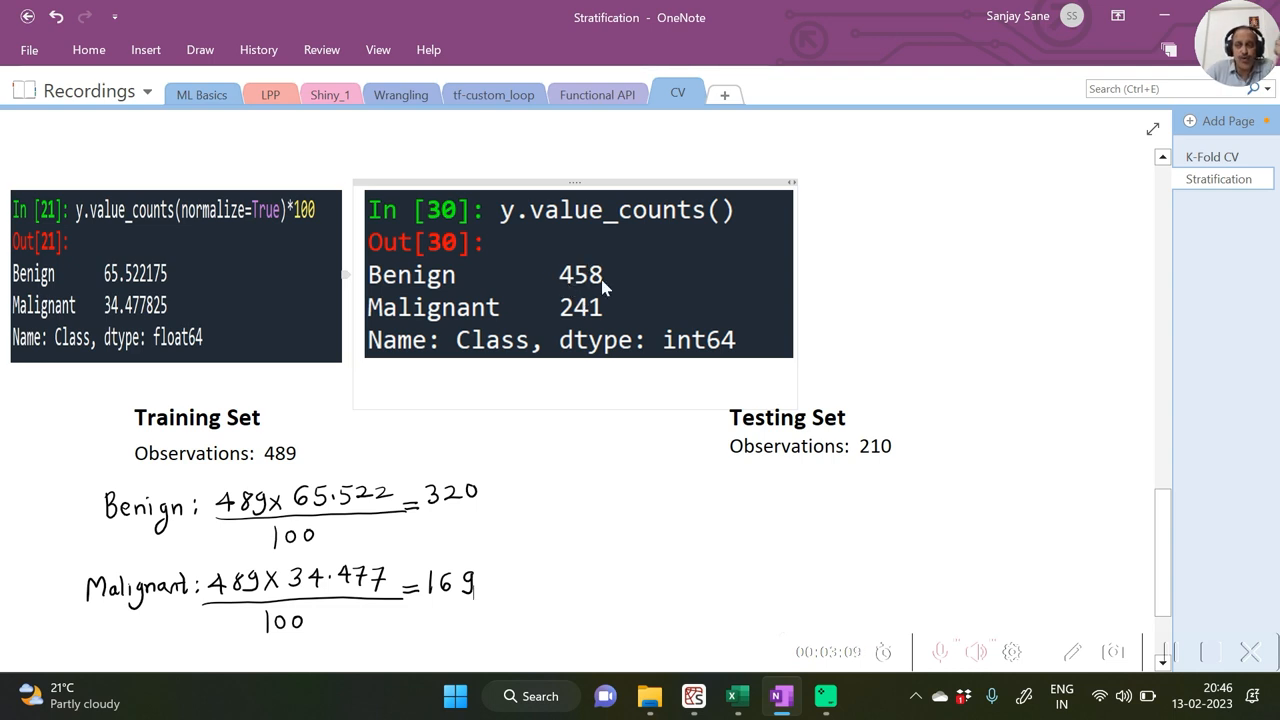
mouse_move(580, 280)
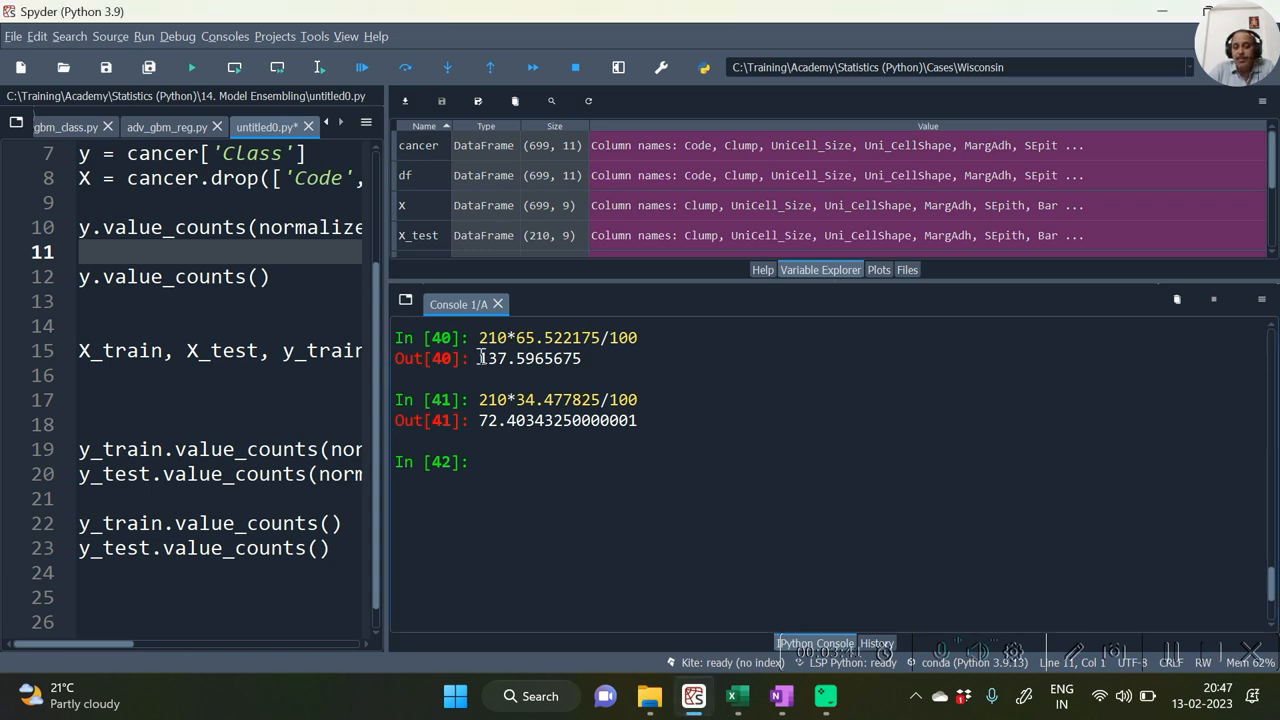
Step: Select the benign test-set result 137.5965675 and widen the script editor to show the split call
double_click(529, 358)
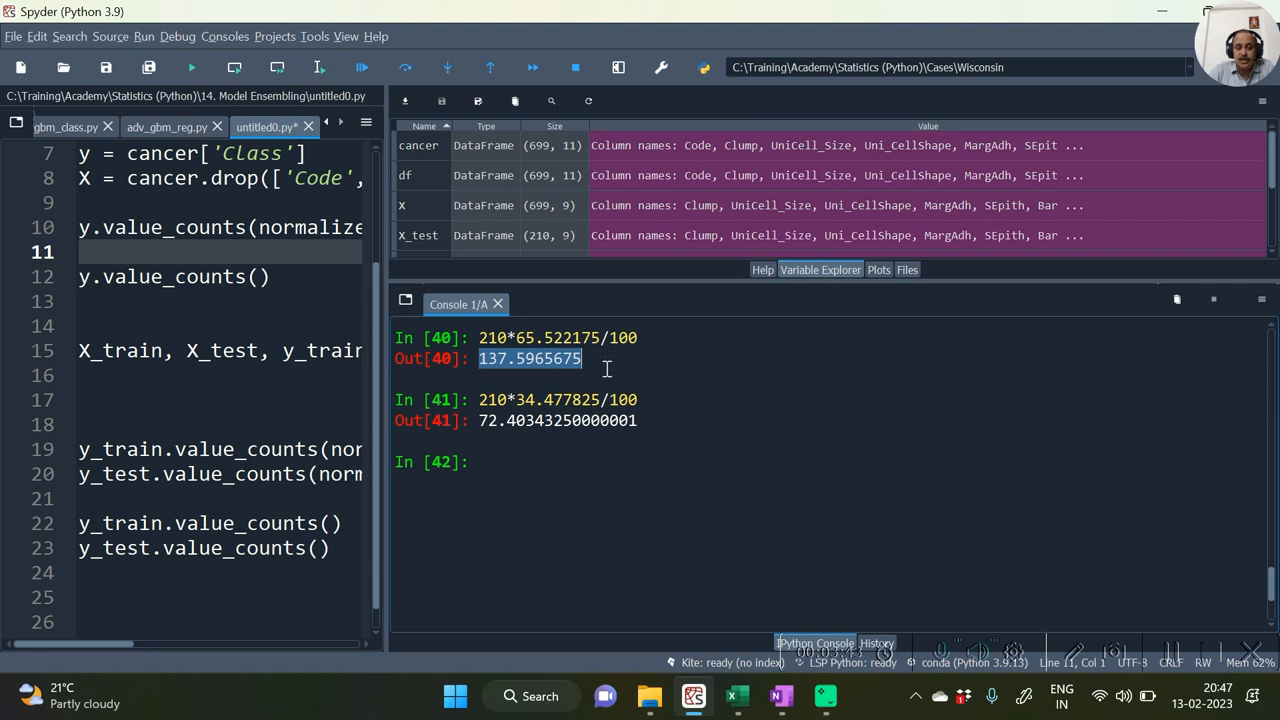
left_click(510, 358)
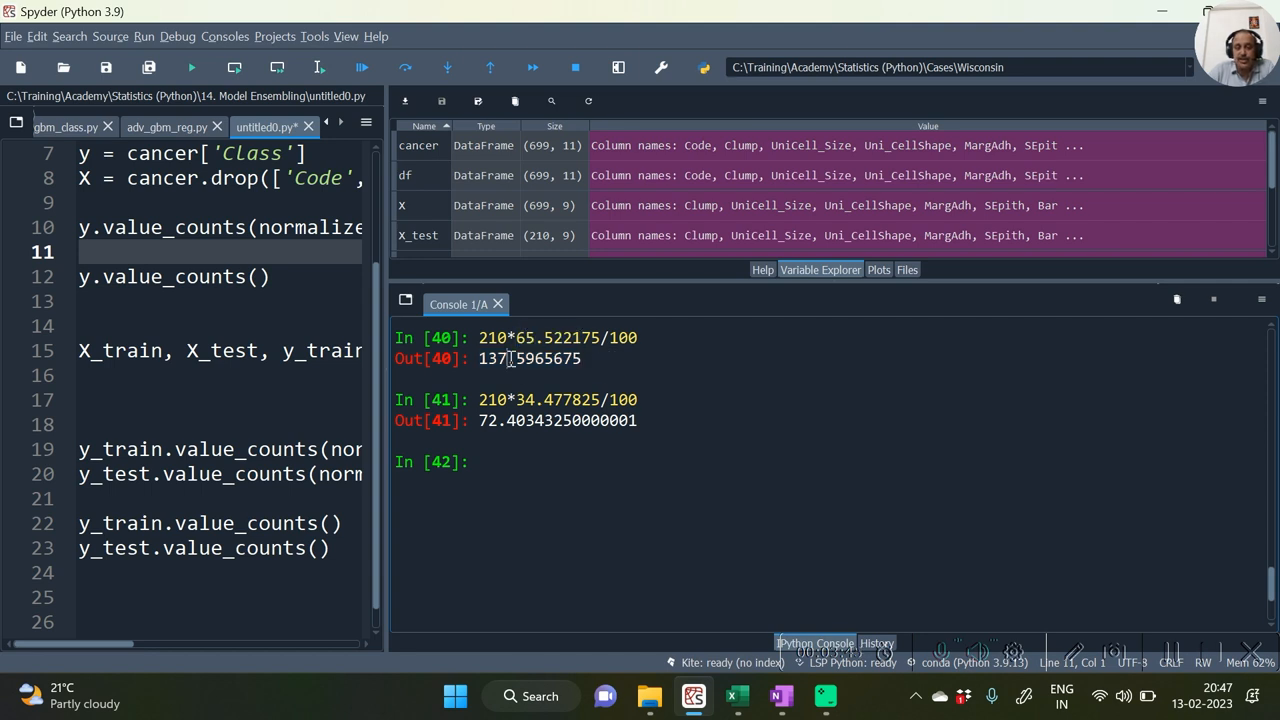
mouse_move(543, 375)
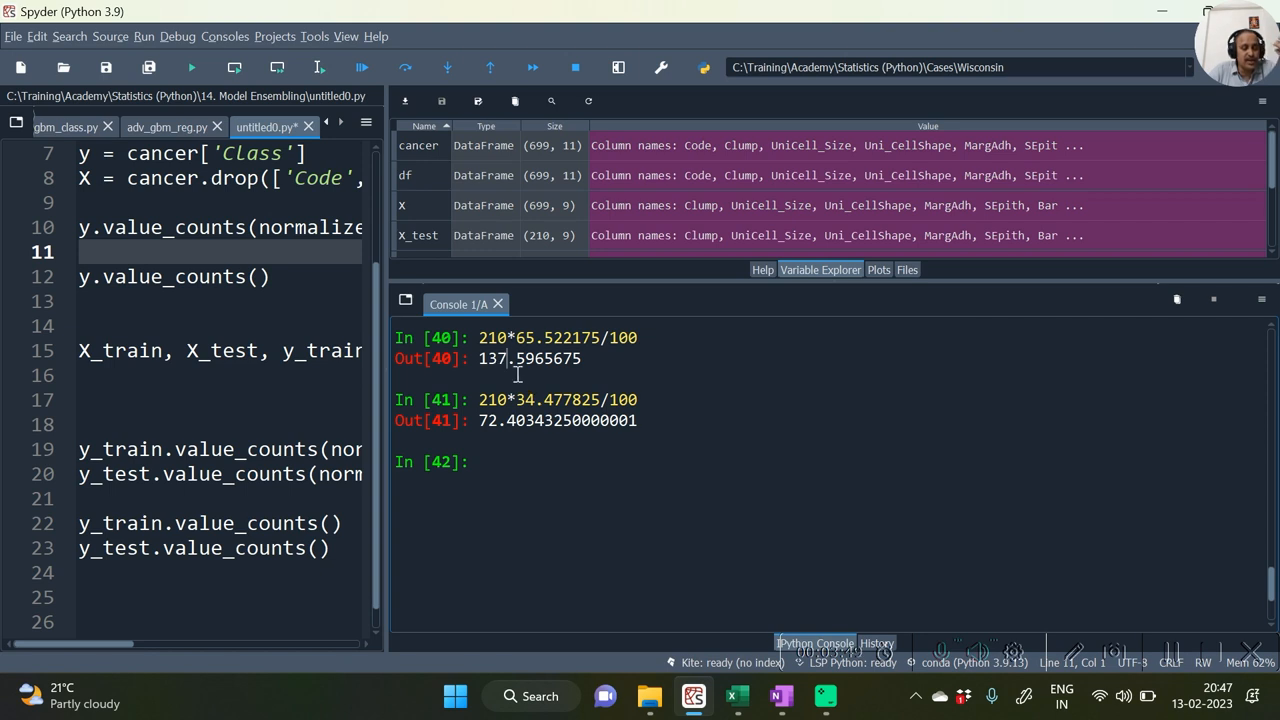
mouse_move(528, 375)
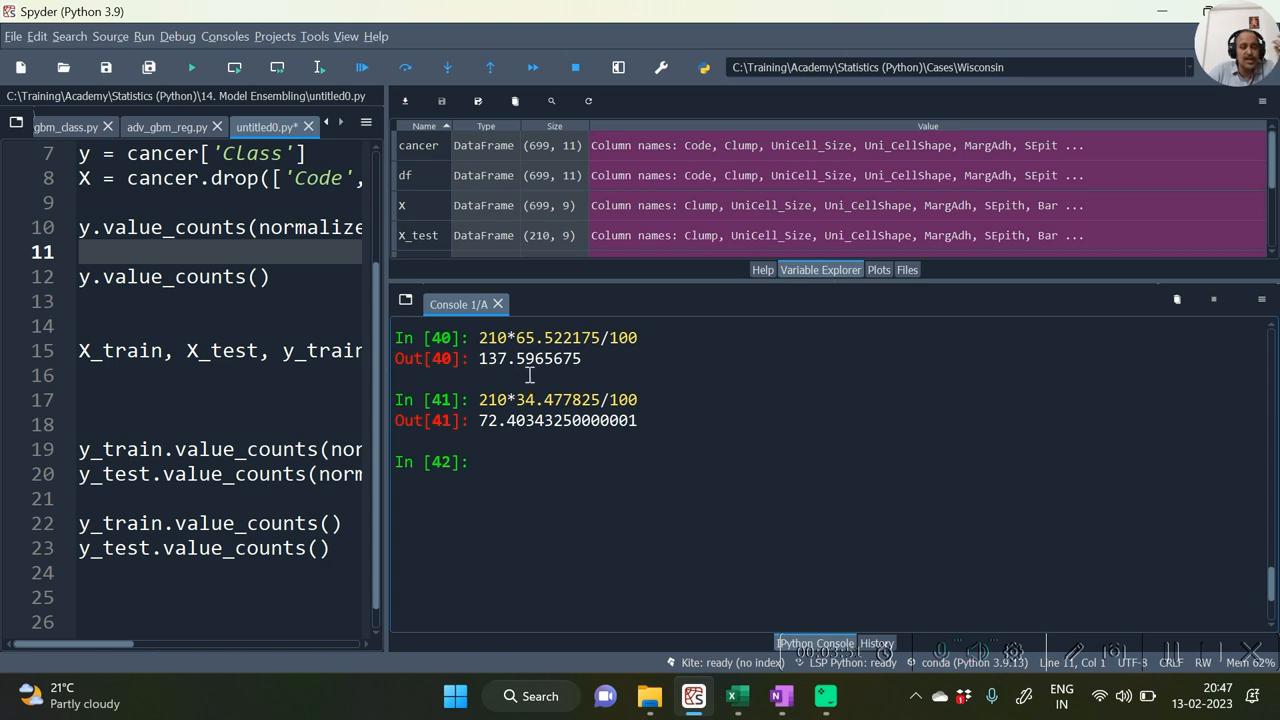
left_click_drag(478, 420, 512, 420)
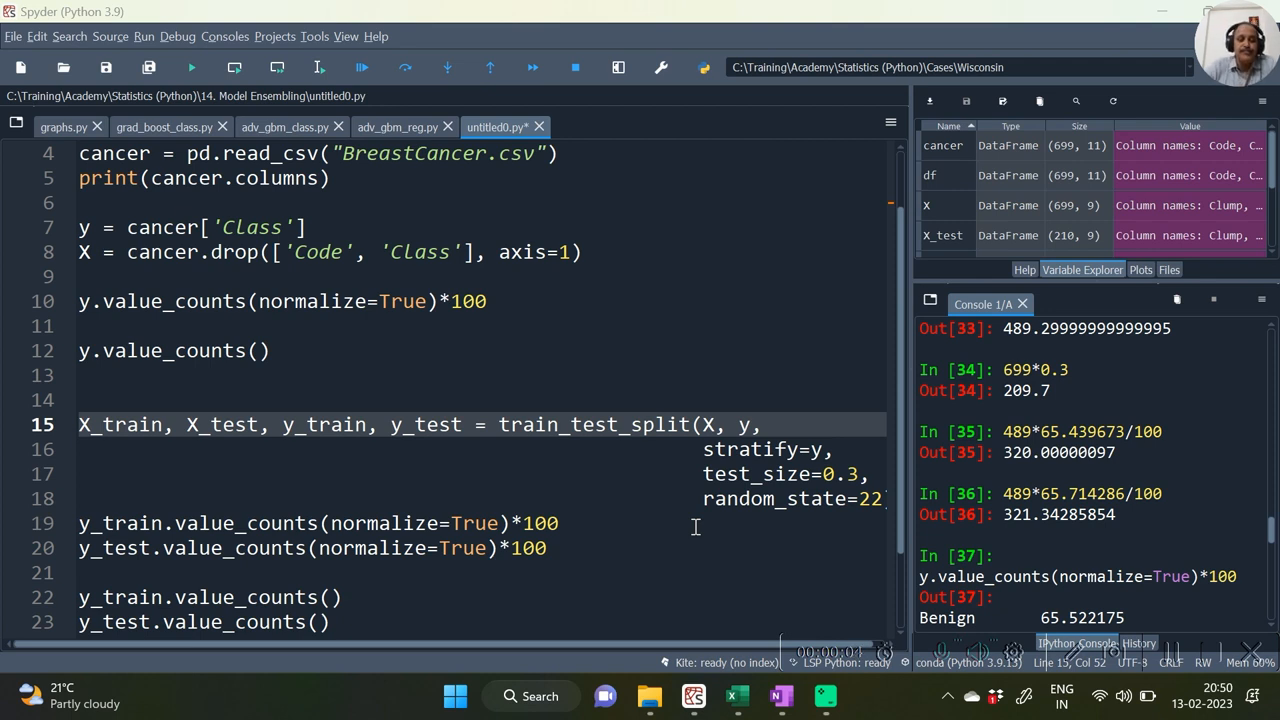
mouse_move(818, 442)
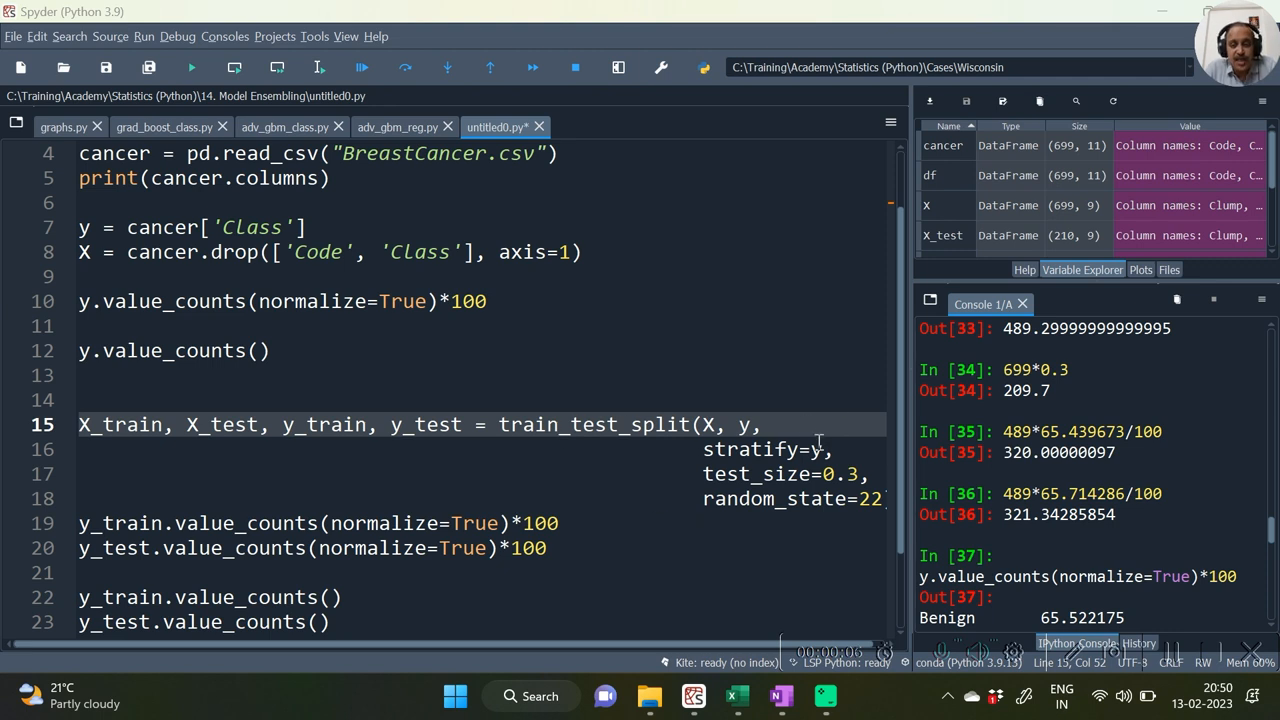